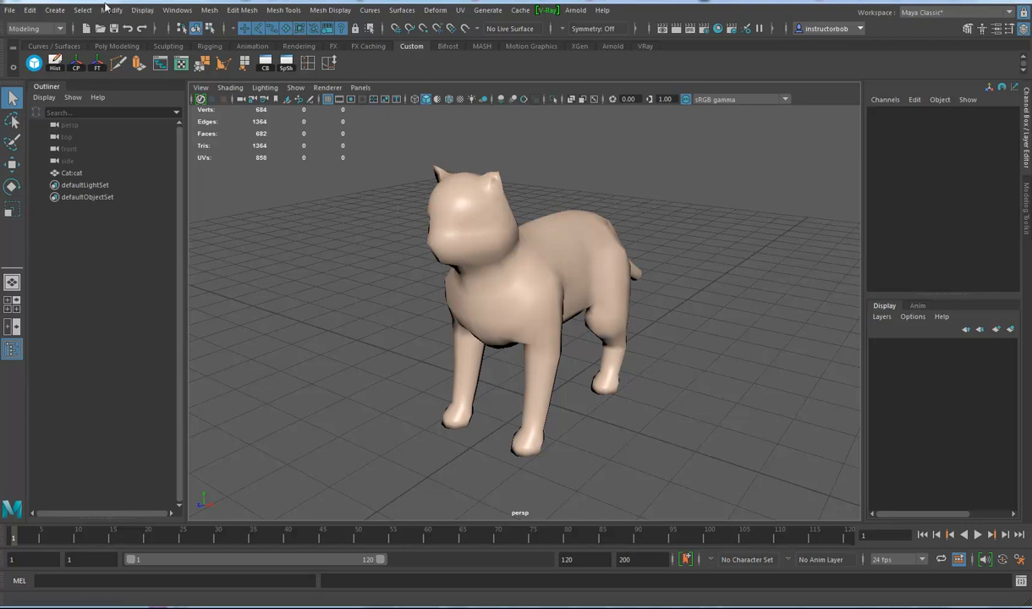
pyautogui.moveTo(351, 21)
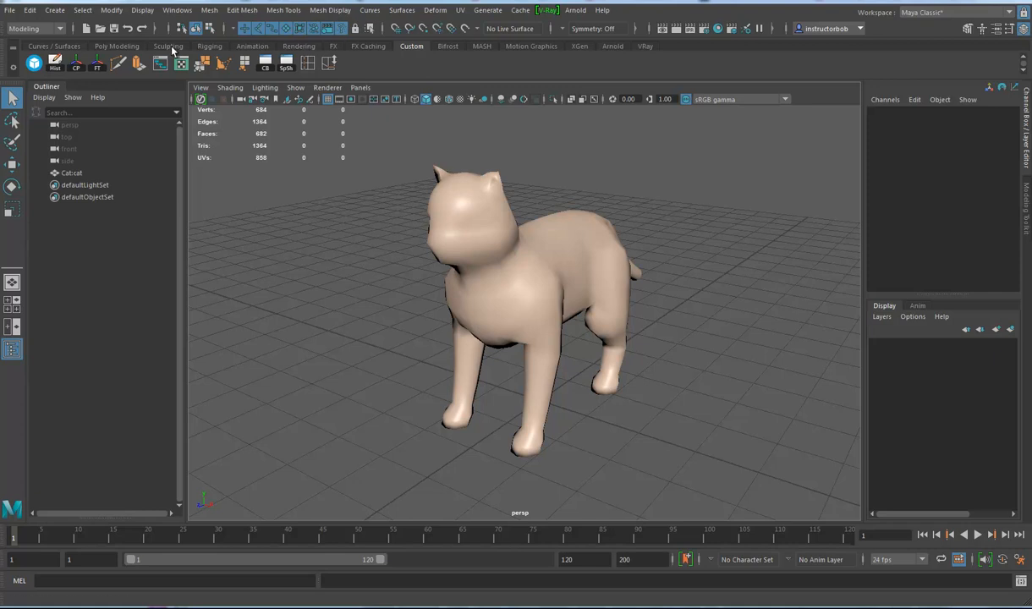
# Step: Show the Poly Modeling shelf with its polygon modeling icons
pyautogui.click(117, 46)
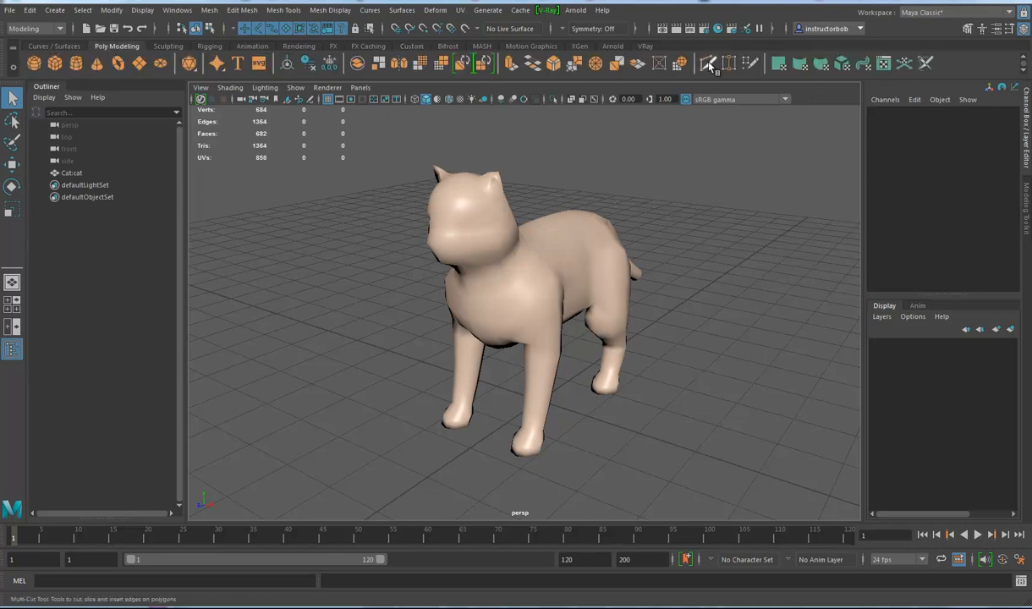
pyautogui.moveTo(709, 64)
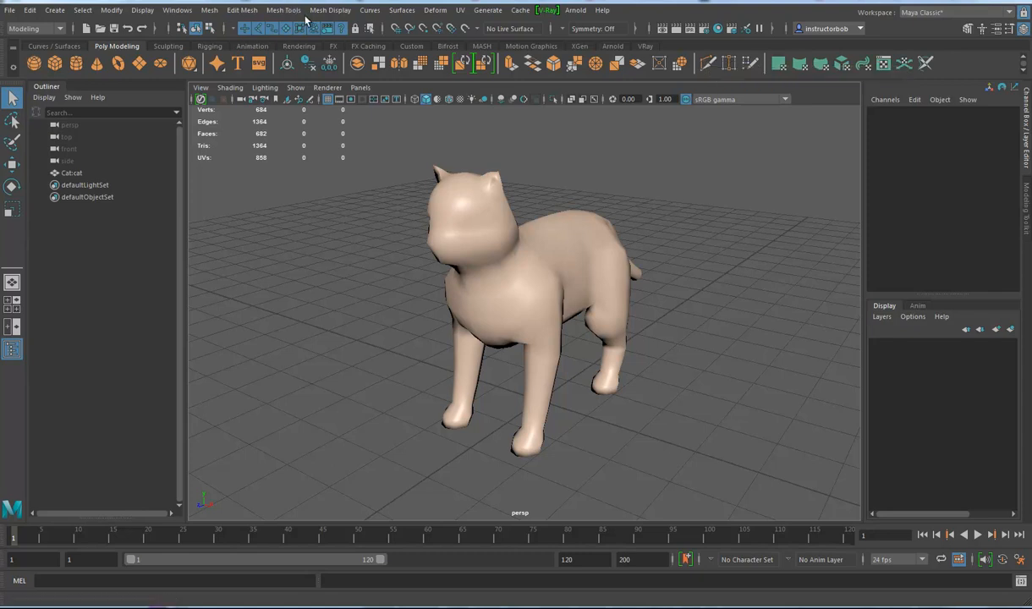
# Step: Show the Mesh Tools menu listing Insert Edge Loop, Multi-Cut and Offset Edge Loop
pyautogui.click(285, 10)
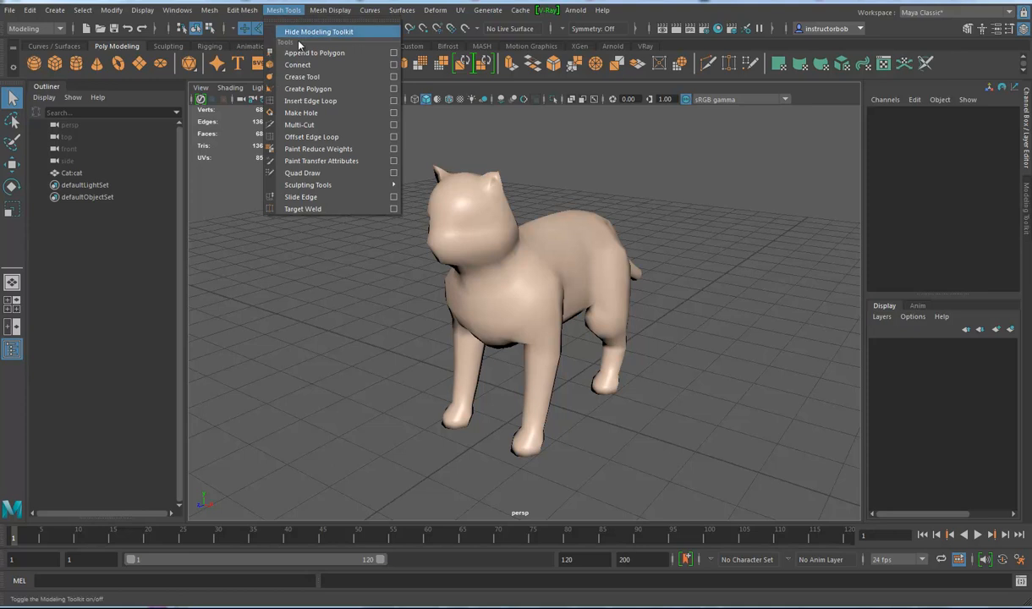
pyautogui.moveTo(315, 125)
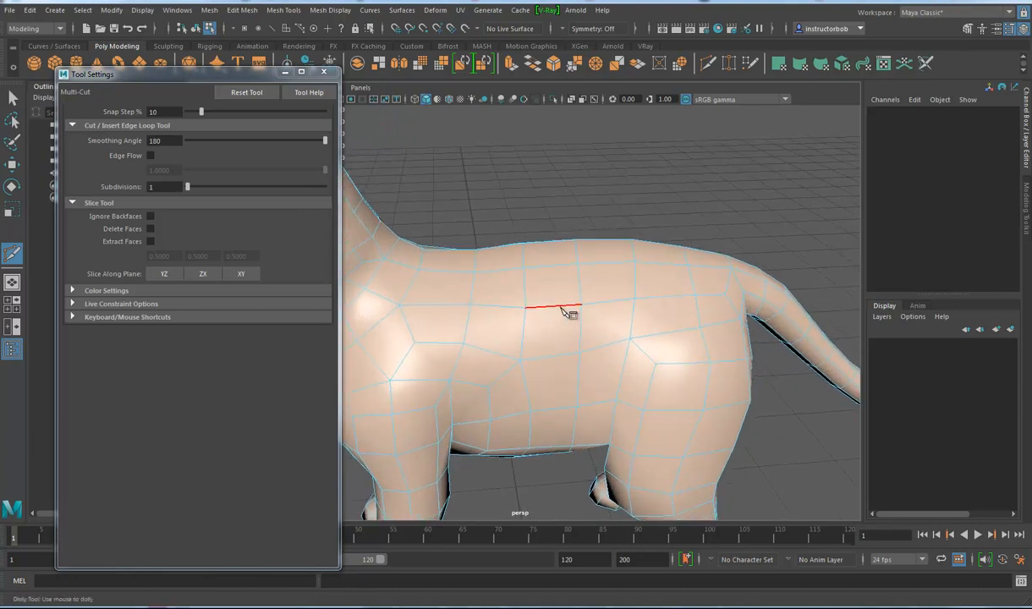
pyautogui.moveTo(552, 366)
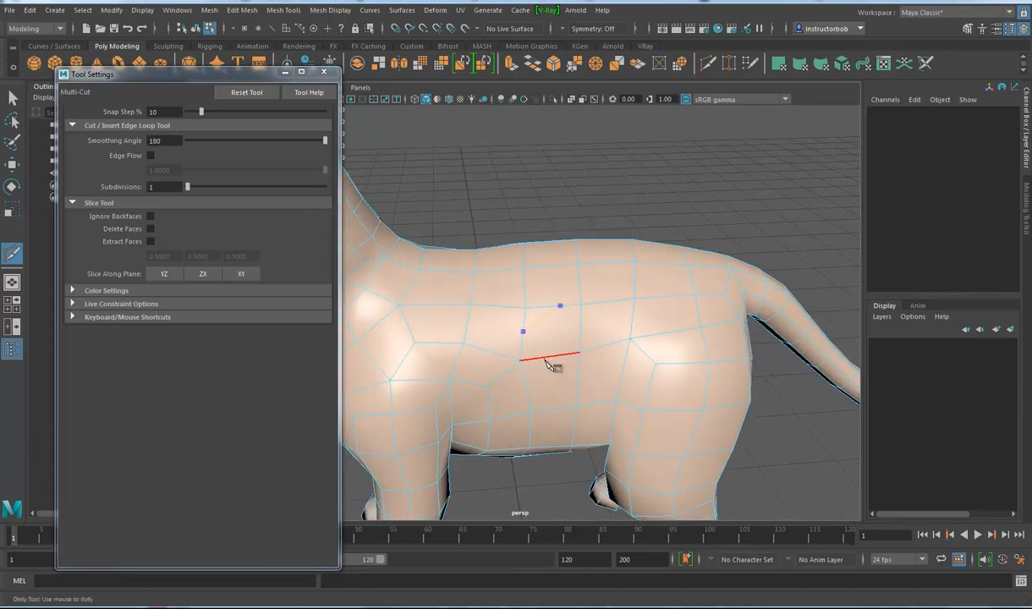
# Step: Cut a new edge across the body faces on the cat's flank with Multi-Cut
pyautogui.moveTo(555, 364); pyautogui.dragTo(711, 389)
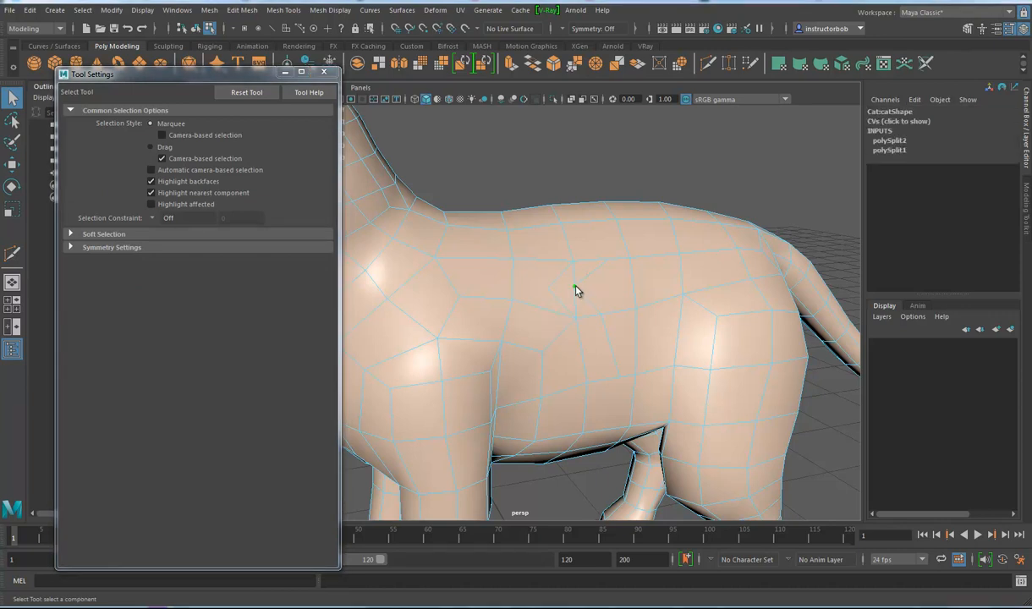
# Step: Zoom in on the flank and select the irregular cut face
pyautogui.scroll(3)
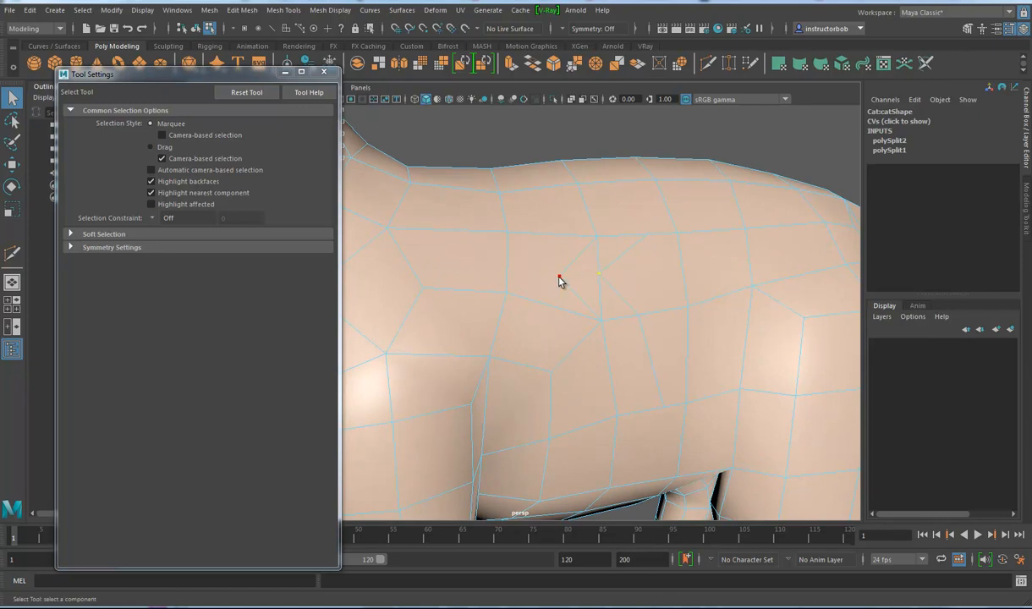
pyautogui.moveTo(558, 281); pyautogui.dragTo(619, 313)
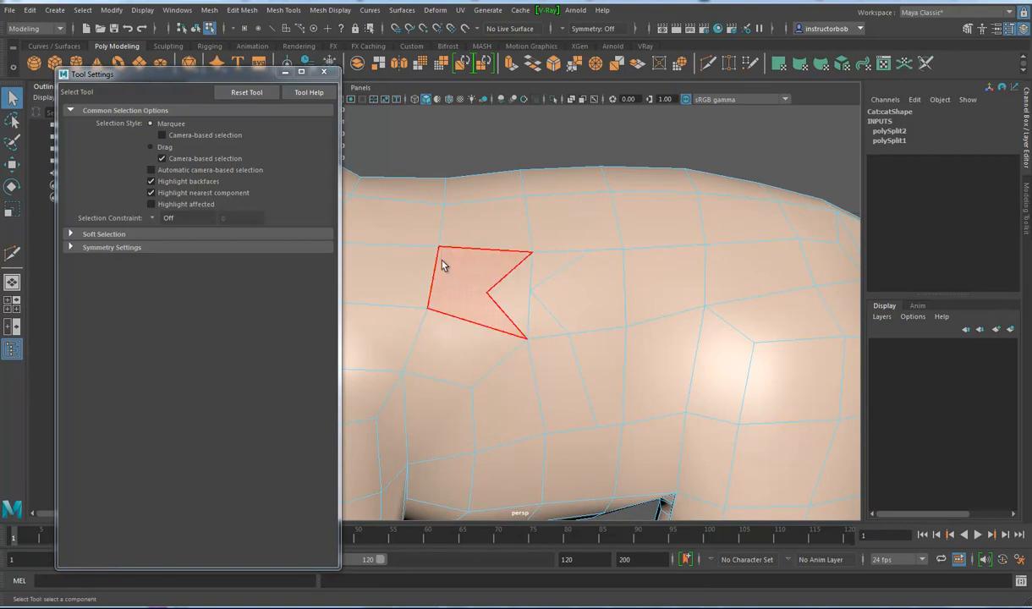
pyautogui.click(488, 288)
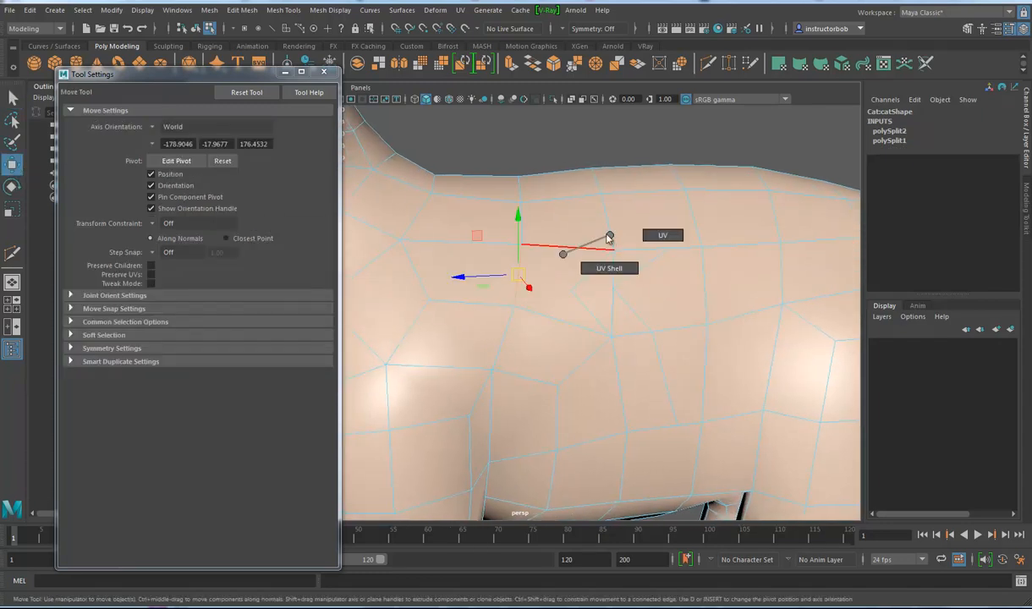
# Step: Return to Object mode and select the whole cat mesh with the Move Tool
pyautogui.click(617, 254)
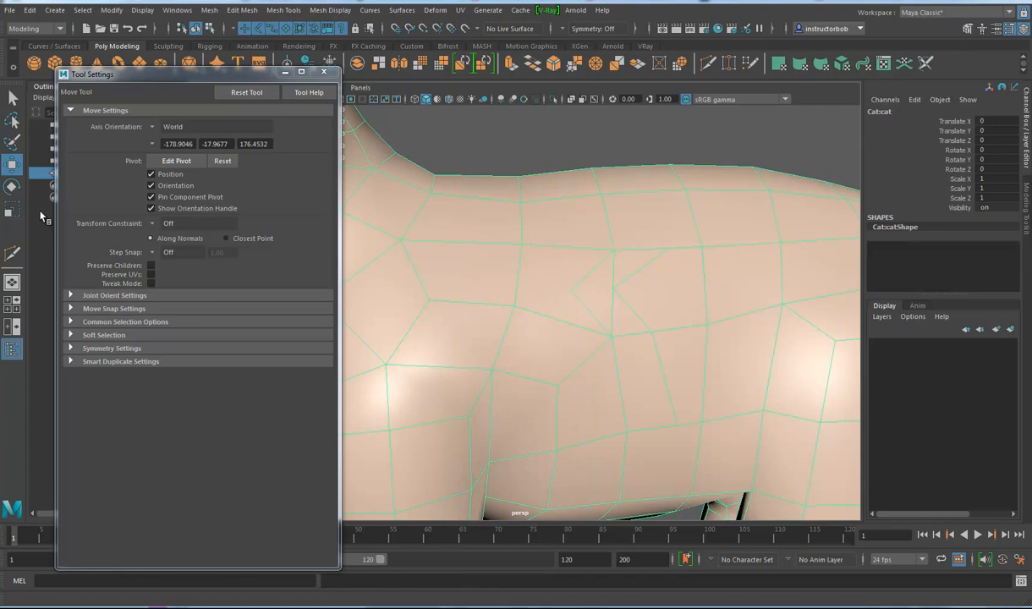
pyautogui.click(12, 254)
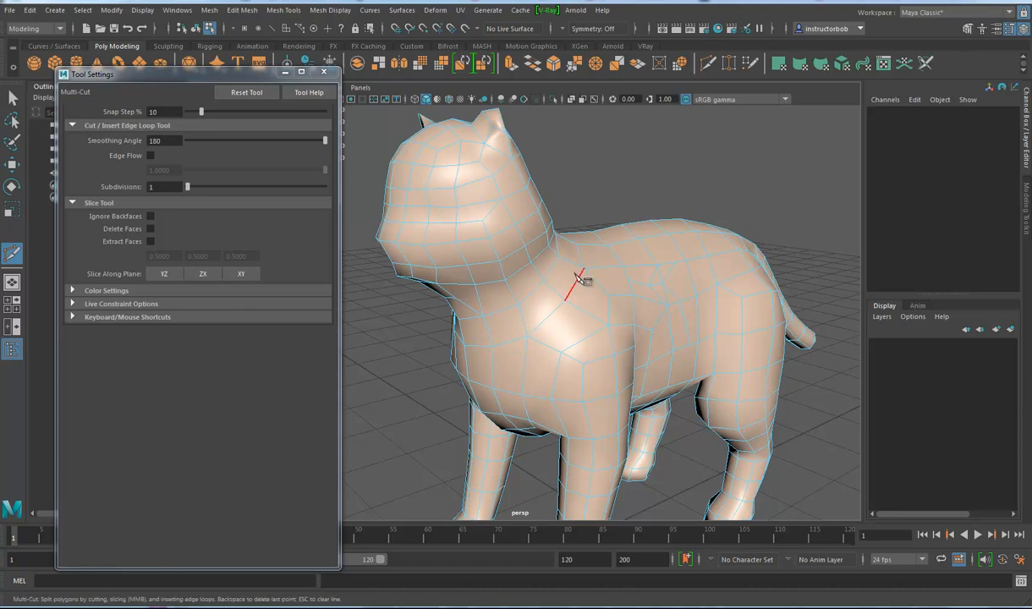
# Step: Cut across the cat's back between one edge point and a second point lower down
pyautogui.moveTo(579, 279); pyautogui.dragTo(555, 308)
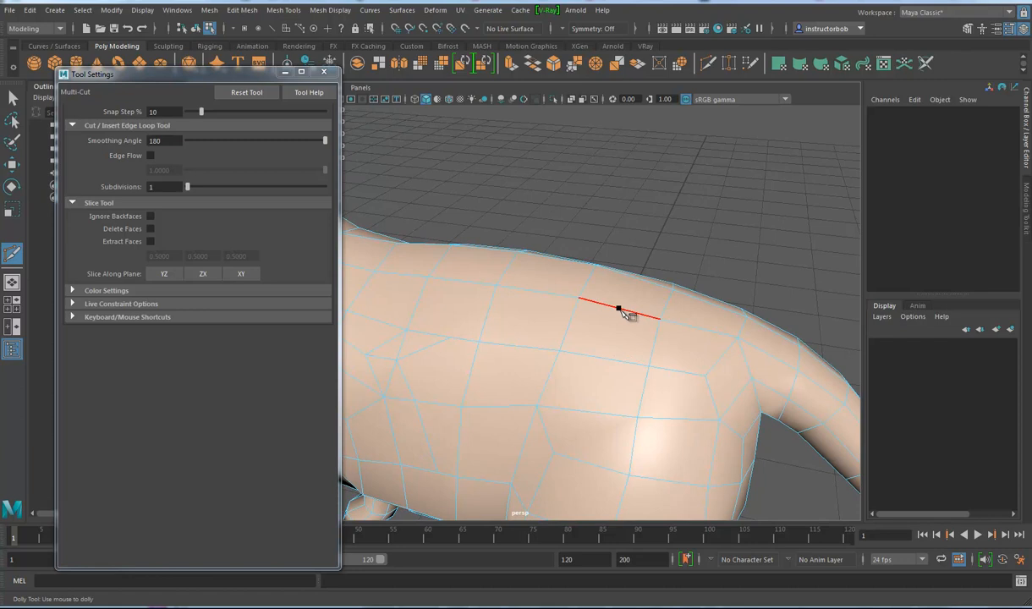
pyautogui.click(596, 304)
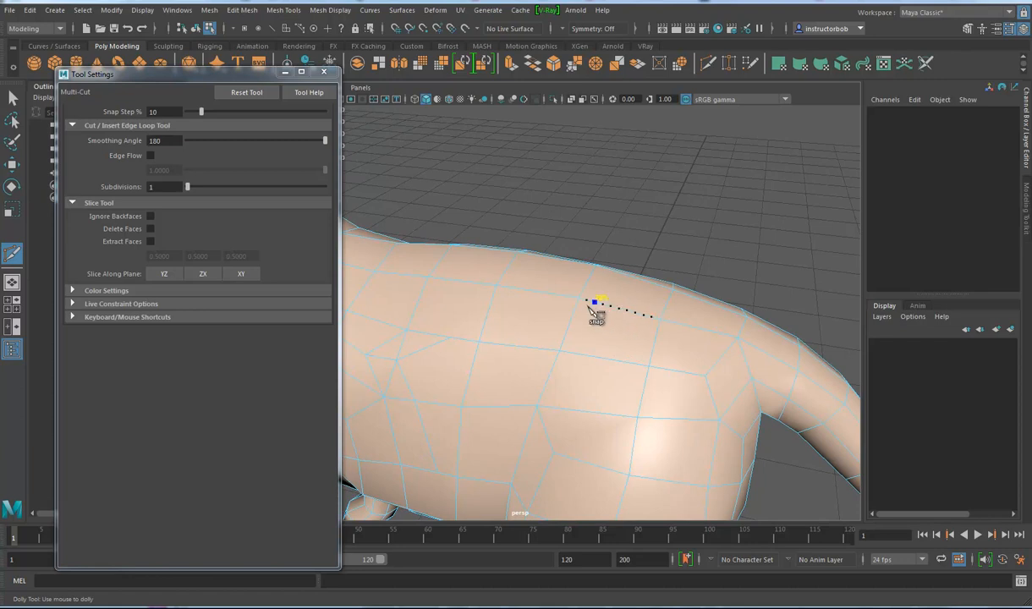
pyautogui.moveTo(621, 318)
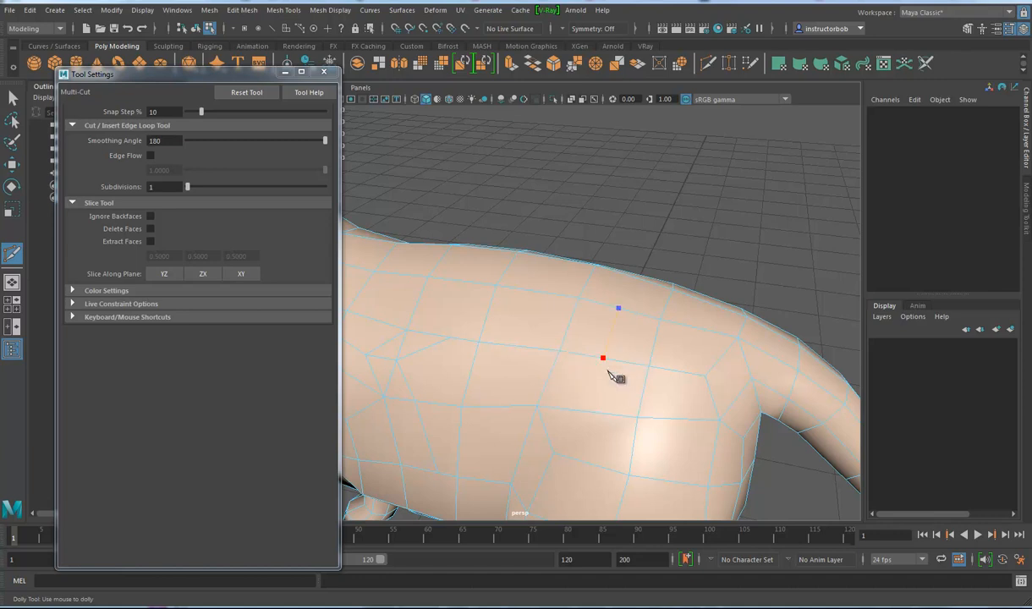
pyautogui.click(569, 408)
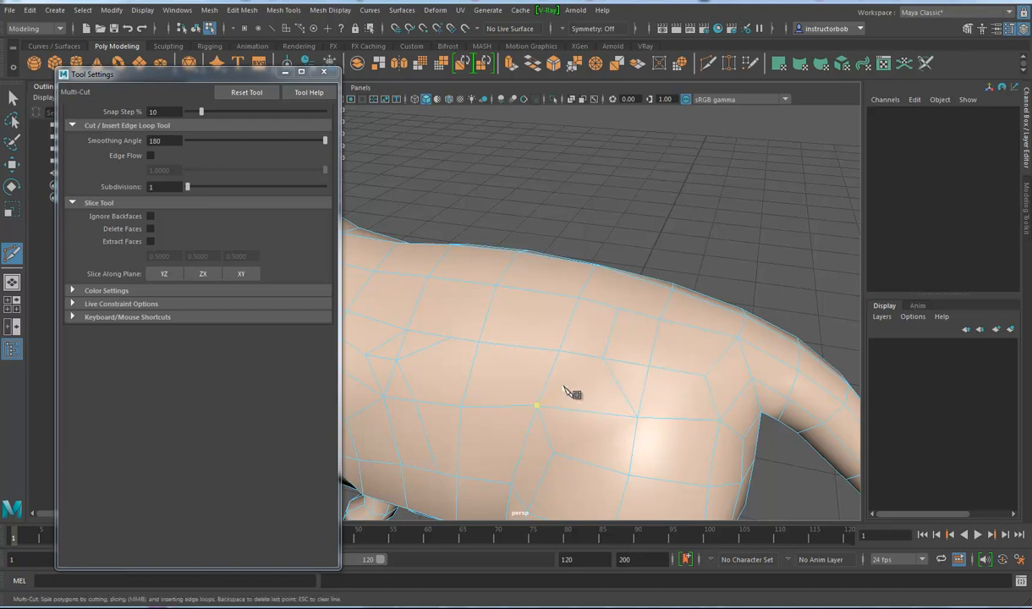
pyautogui.moveTo(575, 391); pyautogui.dragTo(575, 354)
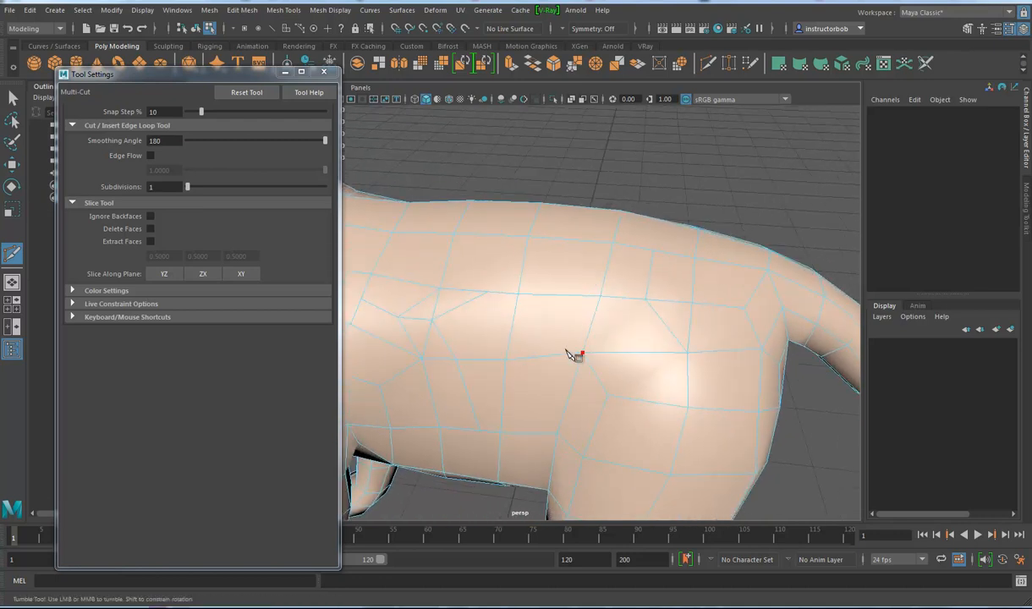
pyautogui.moveTo(576, 355); pyautogui.dragTo(663, 342)
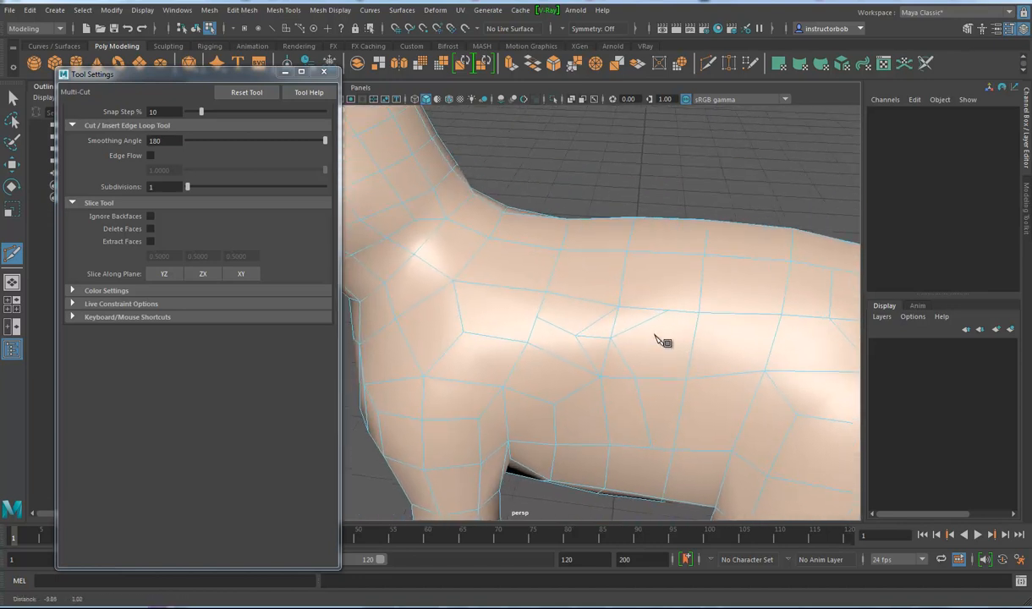
pyautogui.moveTo(663, 342); pyautogui.dragTo(664, 308)
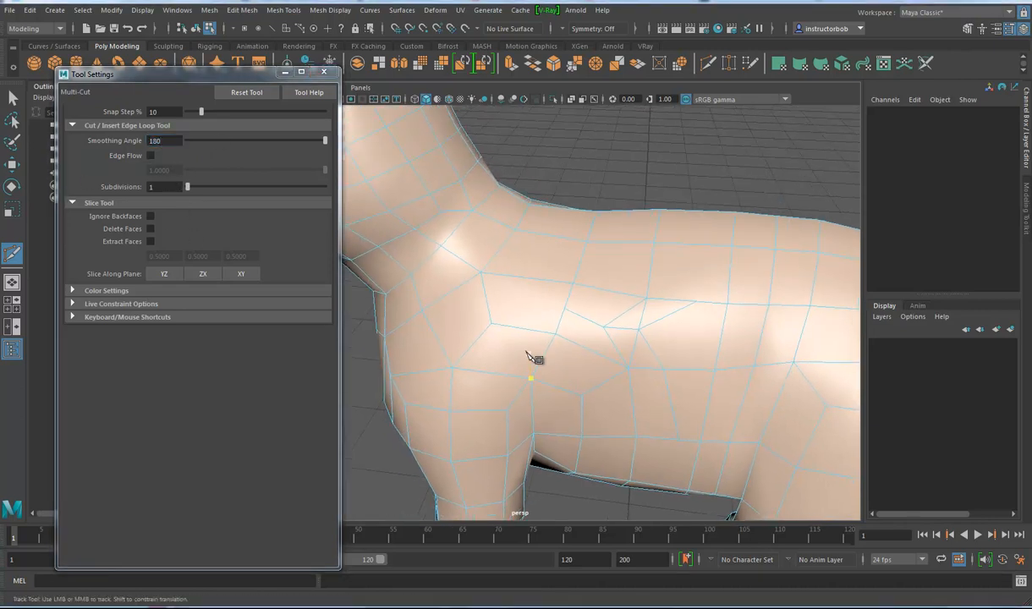
pyautogui.moveTo(532, 359); pyautogui.dragTo(505, 301)
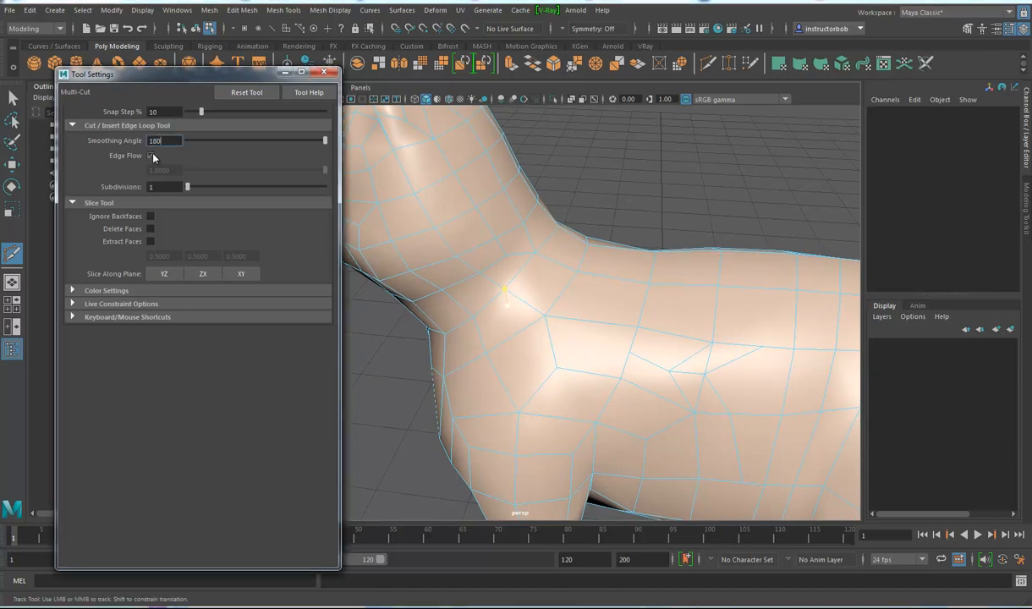
# Step: Raise the Multi-Cut Subdivisions and Ctrl-insert an edge loop around the cat's neck
pyautogui.click(151, 156)
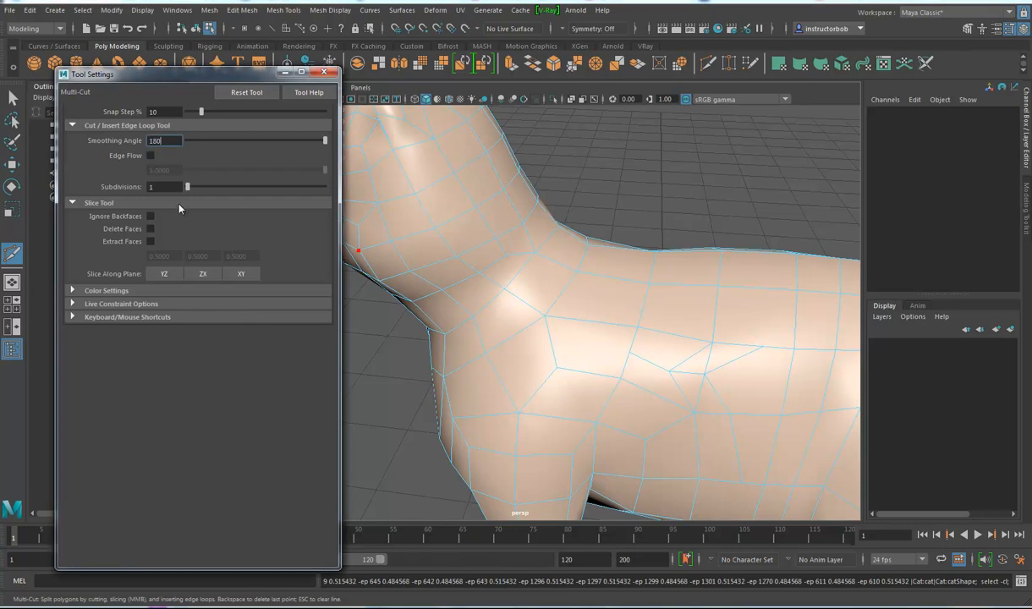
pyautogui.moveTo(146, 196)
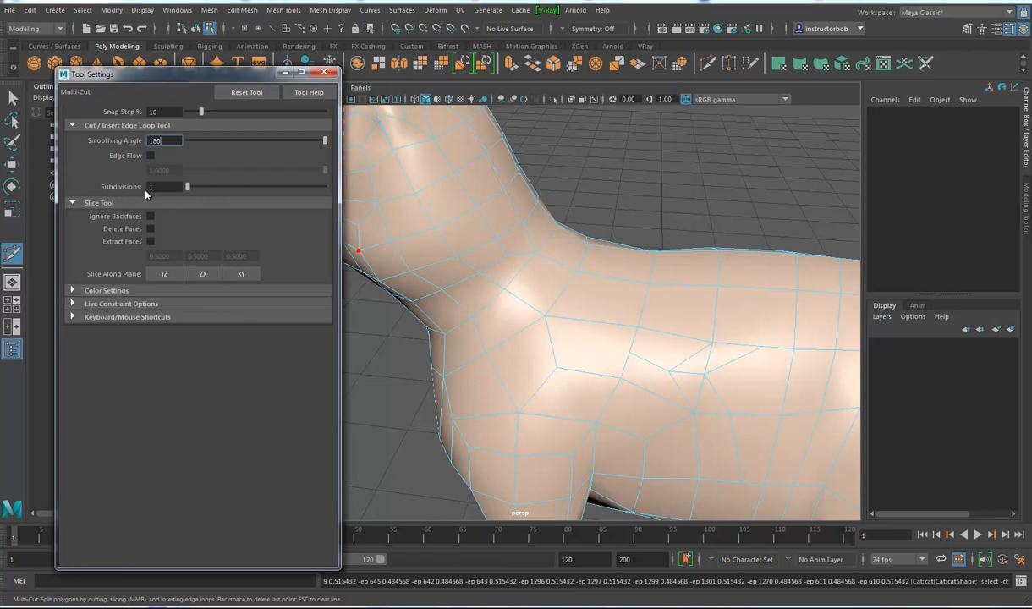
pyautogui.moveTo(187, 186); pyautogui.dragTo(233, 186)
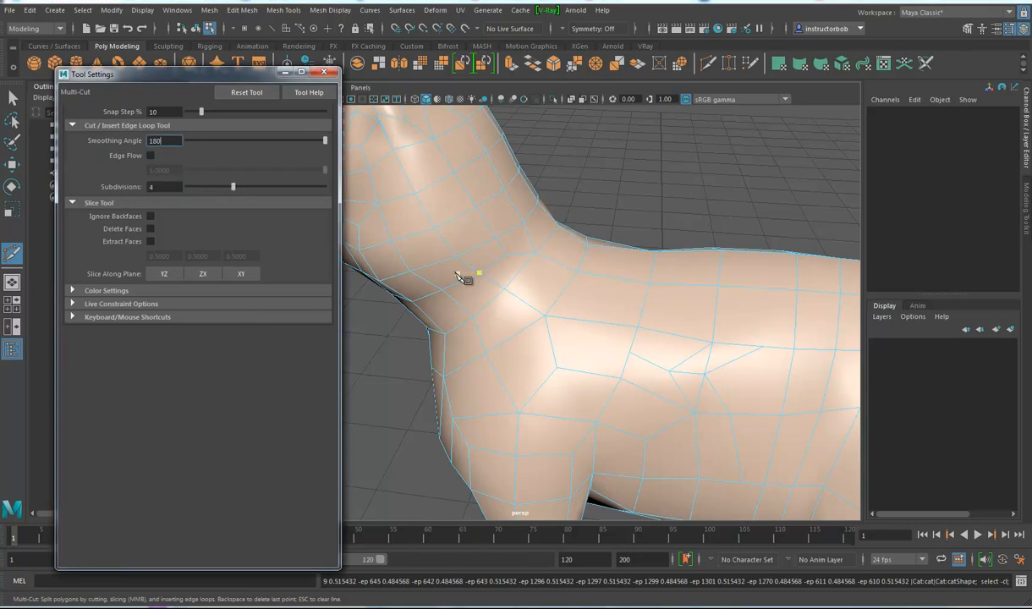
pyautogui.click(528, 308)
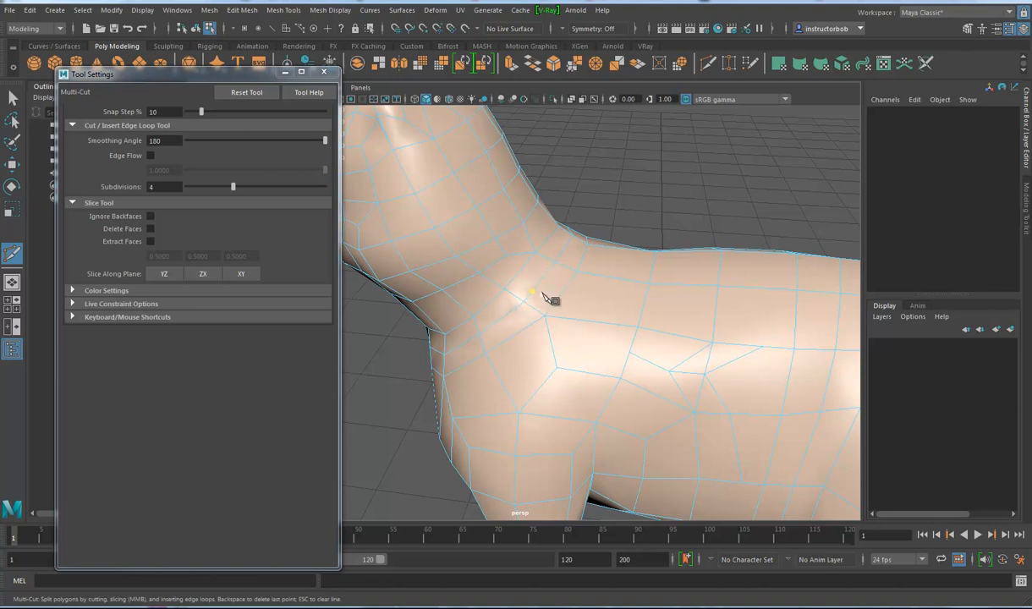
pyautogui.moveTo(535, 305)
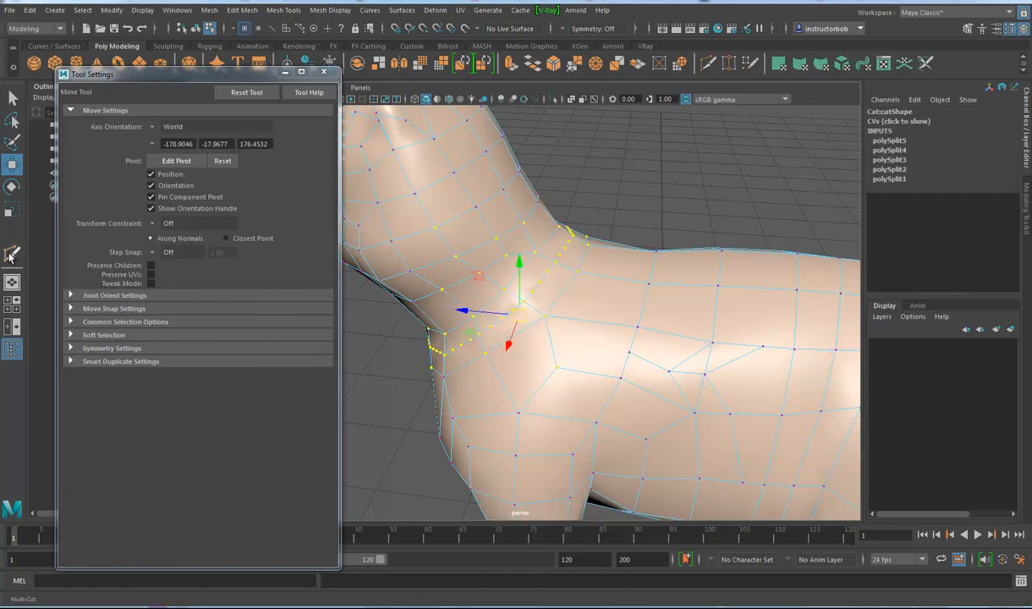
pyautogui.moveTo(12, 257)
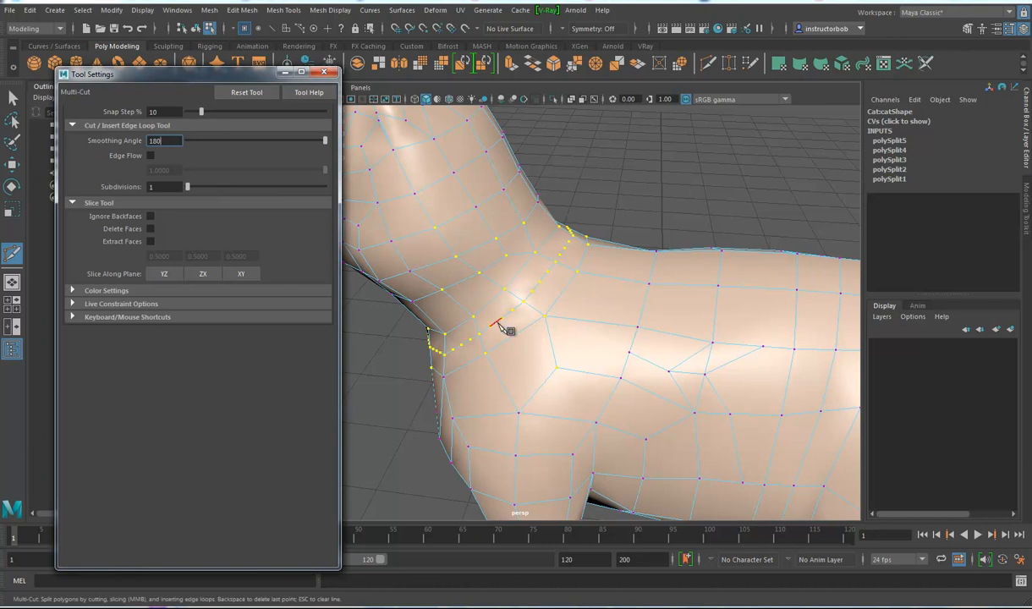
# Step: Uncheck Ignore Backfaces under Slice Tool and tumble to view the cat side-on
pyautogui.click(14, 164)
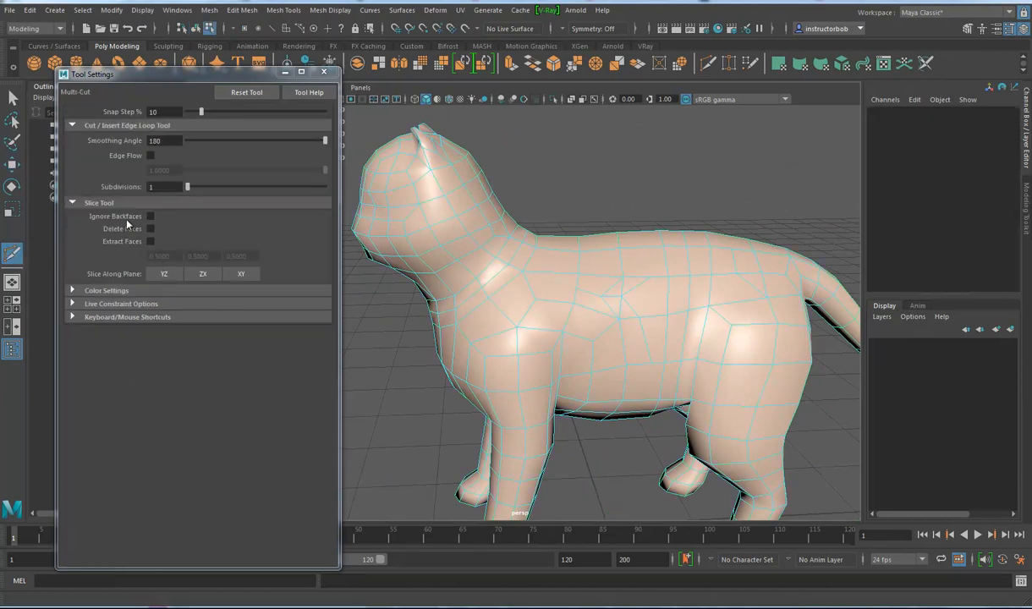
pyautogui.click(151, 216)
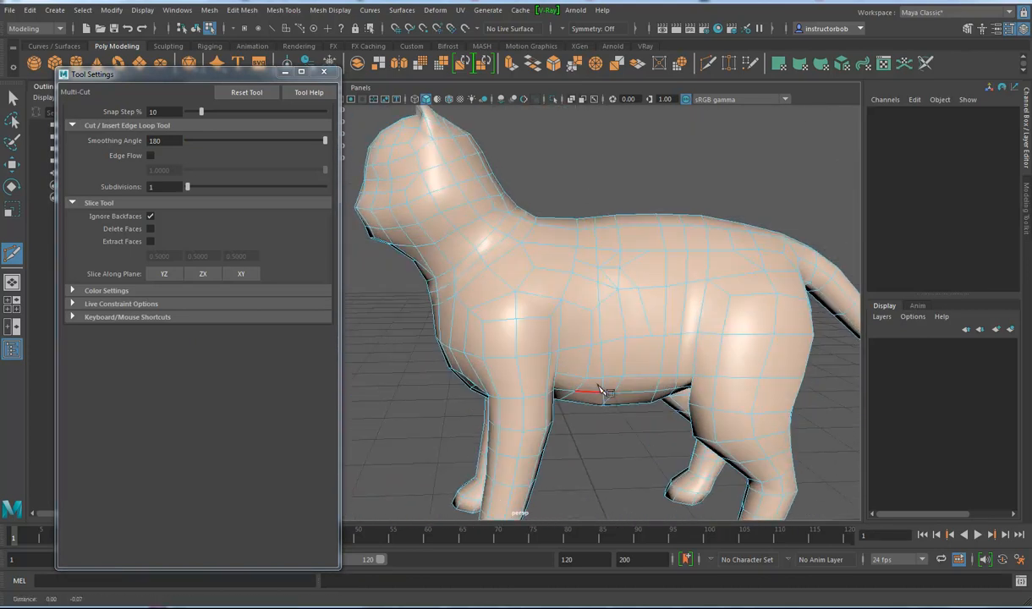
pyautogui.moveTo(600, 389); pyautogui.dragTo(578, 257)
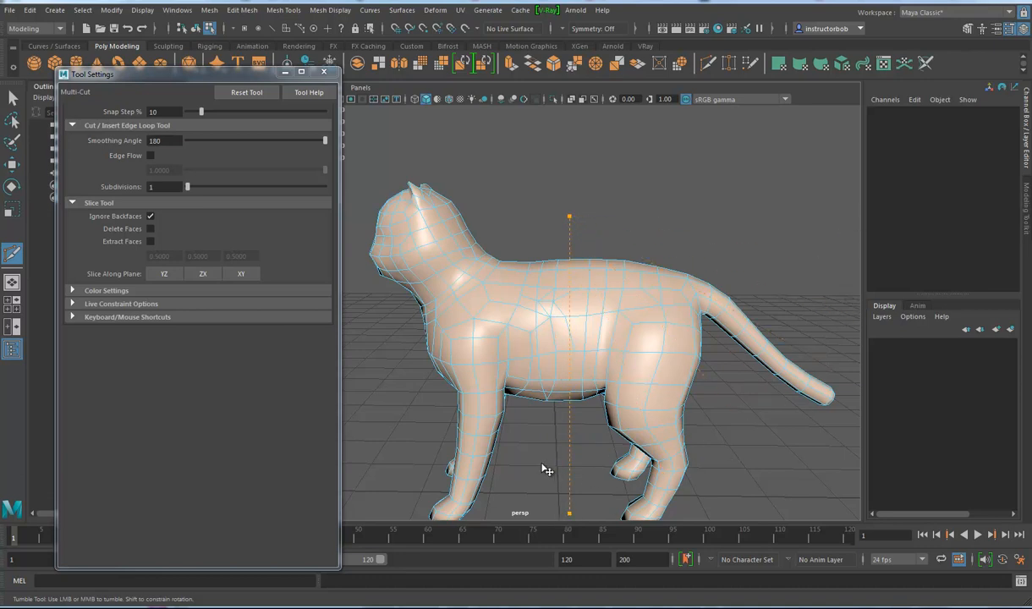
pyautogui.moveTo(652, 372)
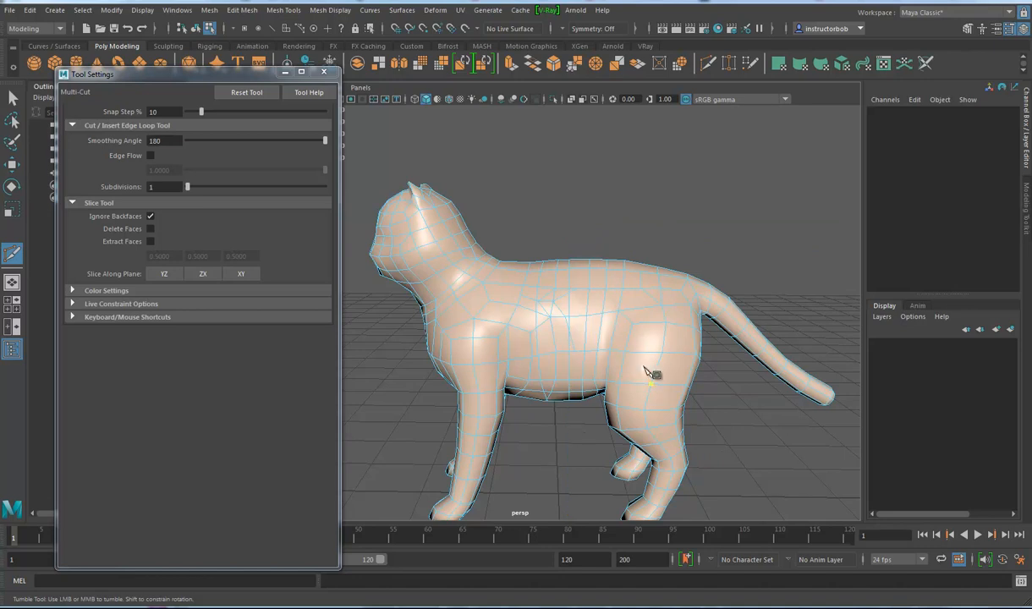
pyautogui.moveTo(651, 372); pyautogui.dragTo(663, 398)
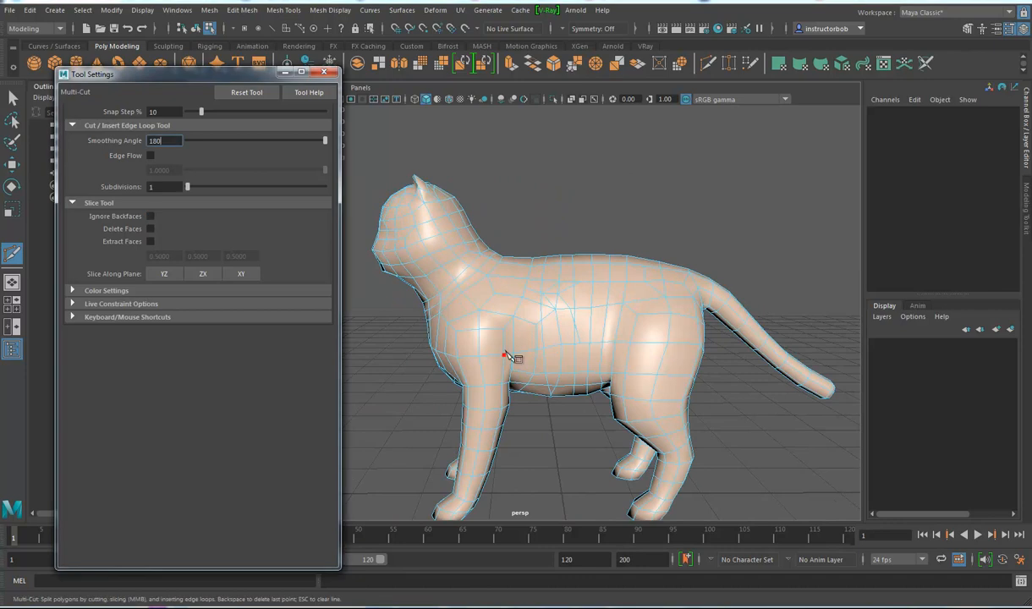
pyautogui.moveTo(508, 355); pyautogui.dragTo(736, 364)
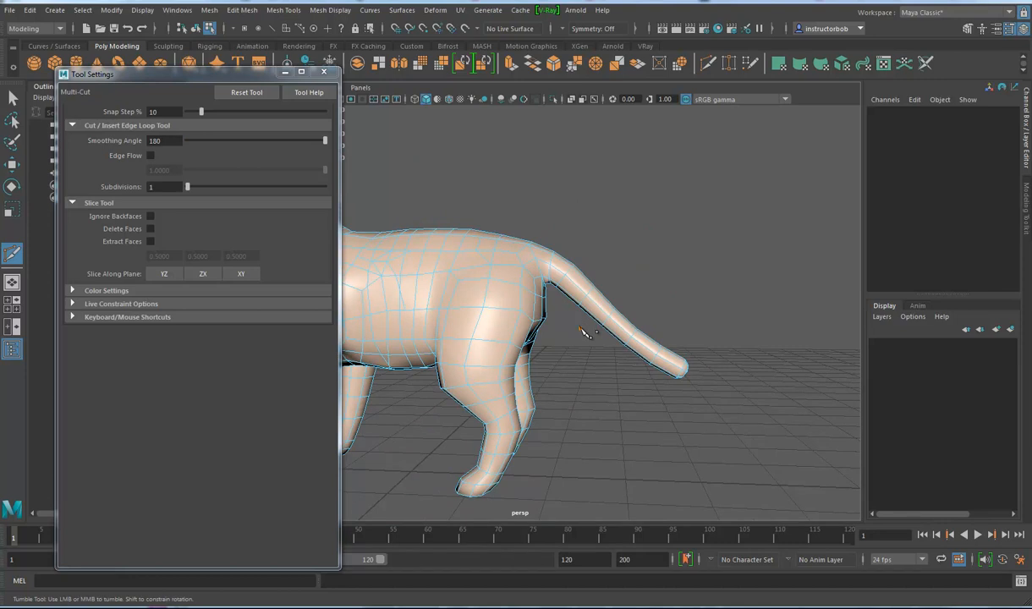
pyautogui.moveTo(664, 388)
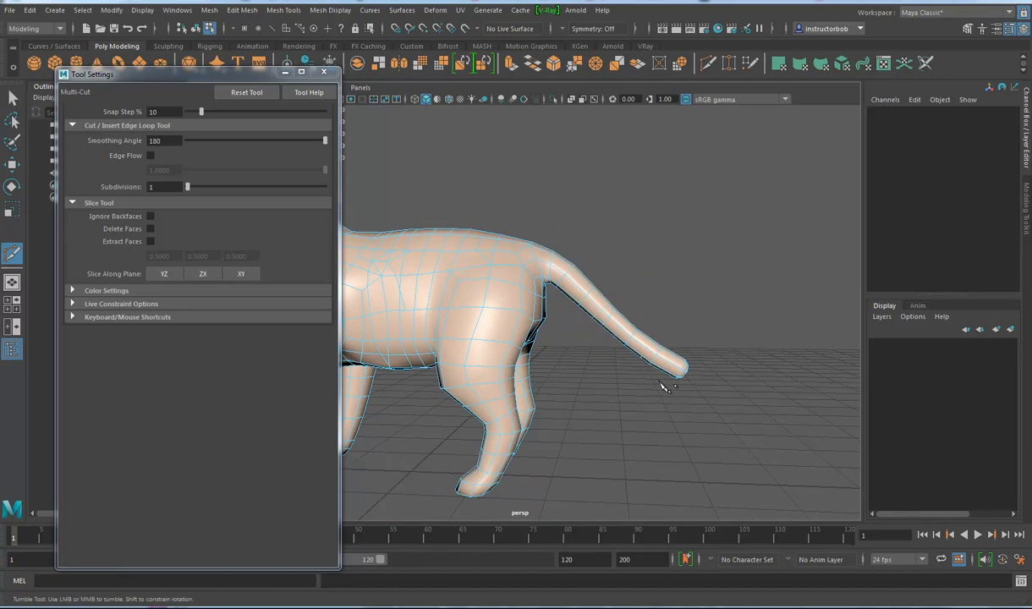
pyautogui.moveTo(640, 380)
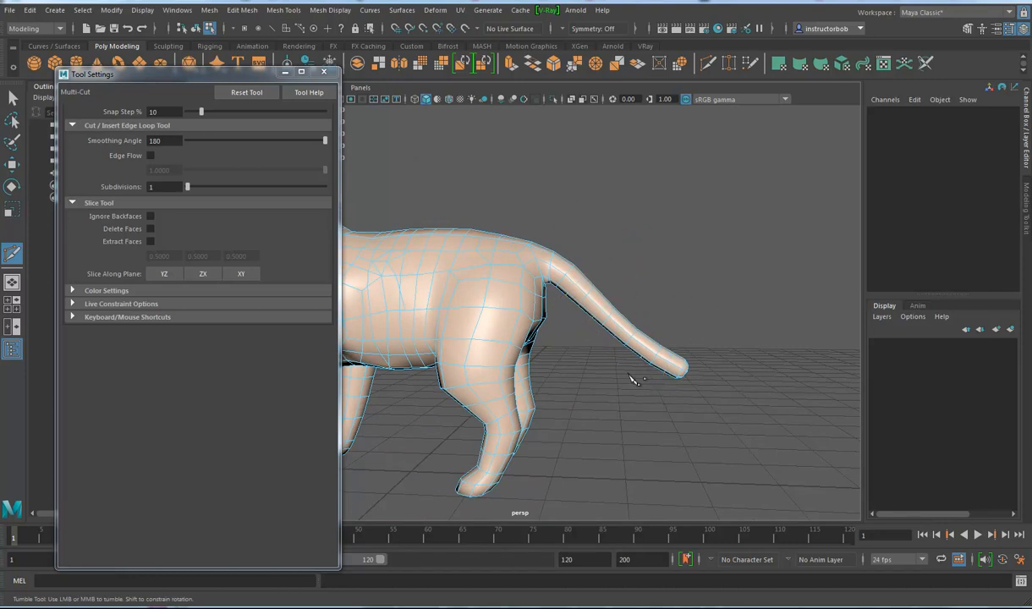
pyautogui.moveTo(635, 380); pyautogui.dragTo(609, 363)
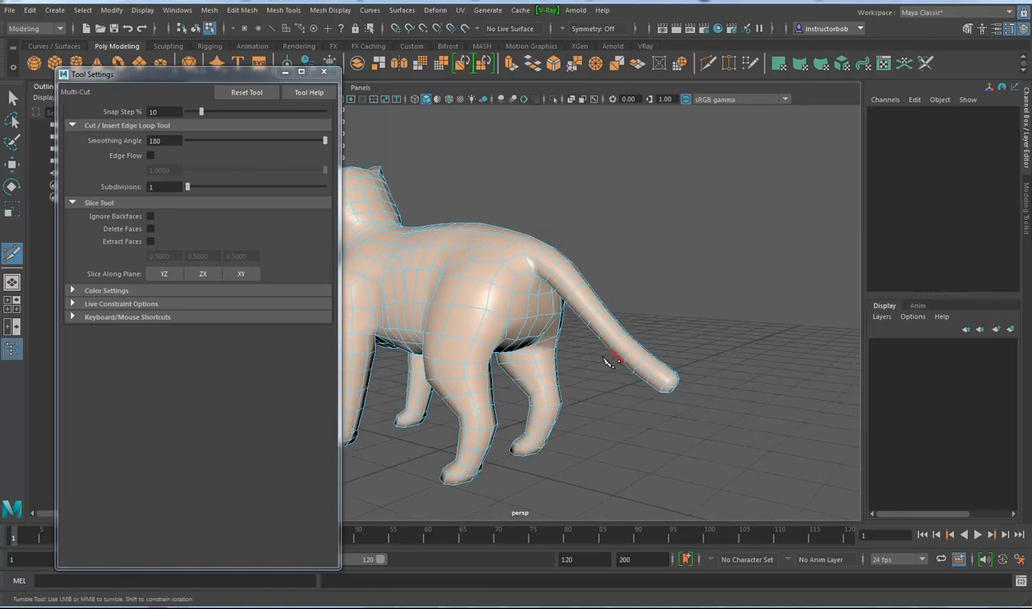
pyautogui.moveTo(606, 364); pyautogui.dragTo(621, 403)
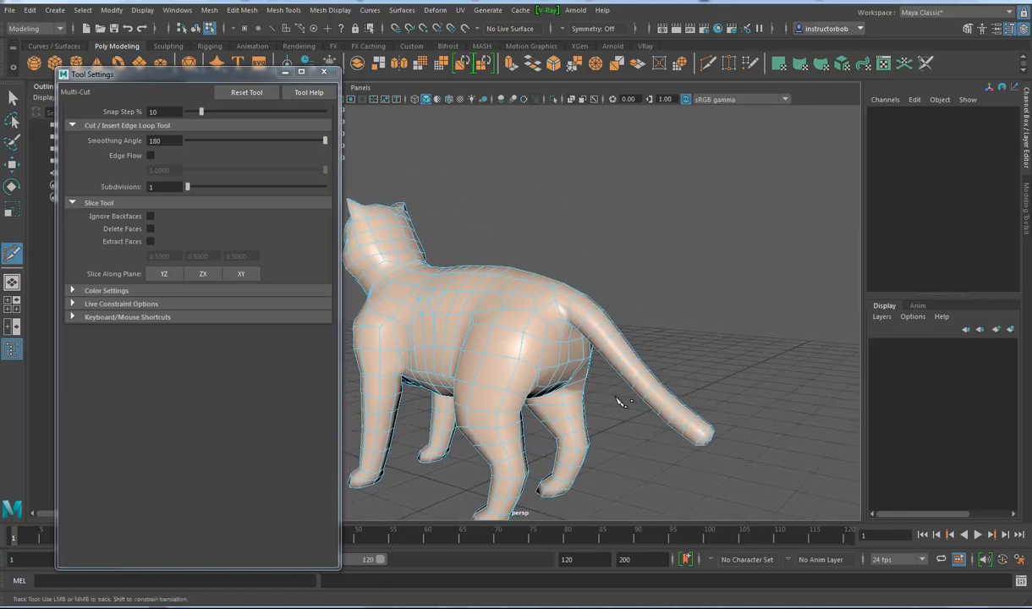
pyautogui.moveTo(618, 398); pyautogui.dragTo(804, 206)
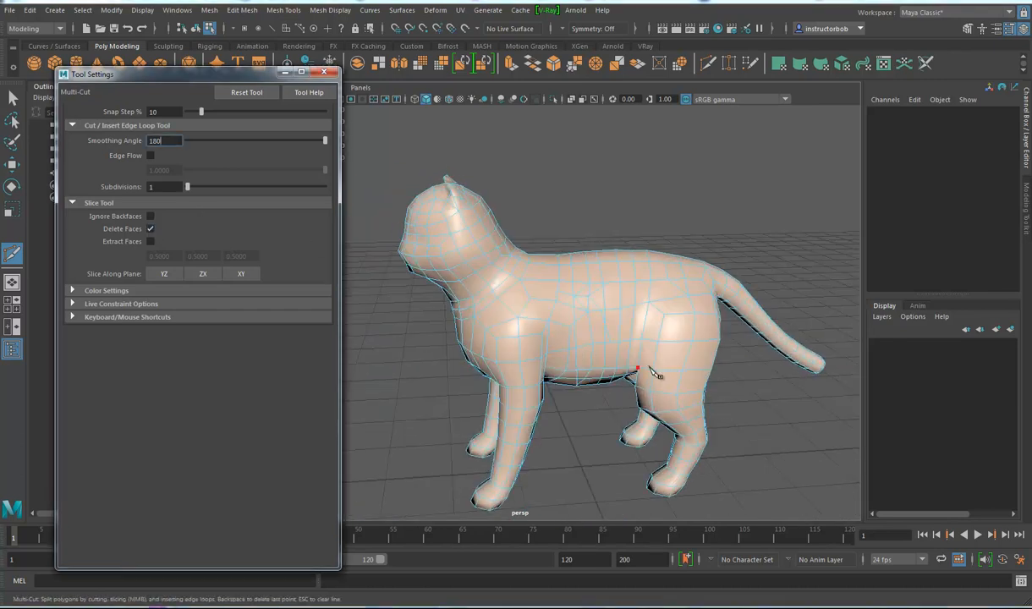
# Step: Slice the cat vertically through its body with Delete Faces on, removing the rear portion
pyautogui.moveTo(660, 373); pyautogui.dragTo(576, 178)
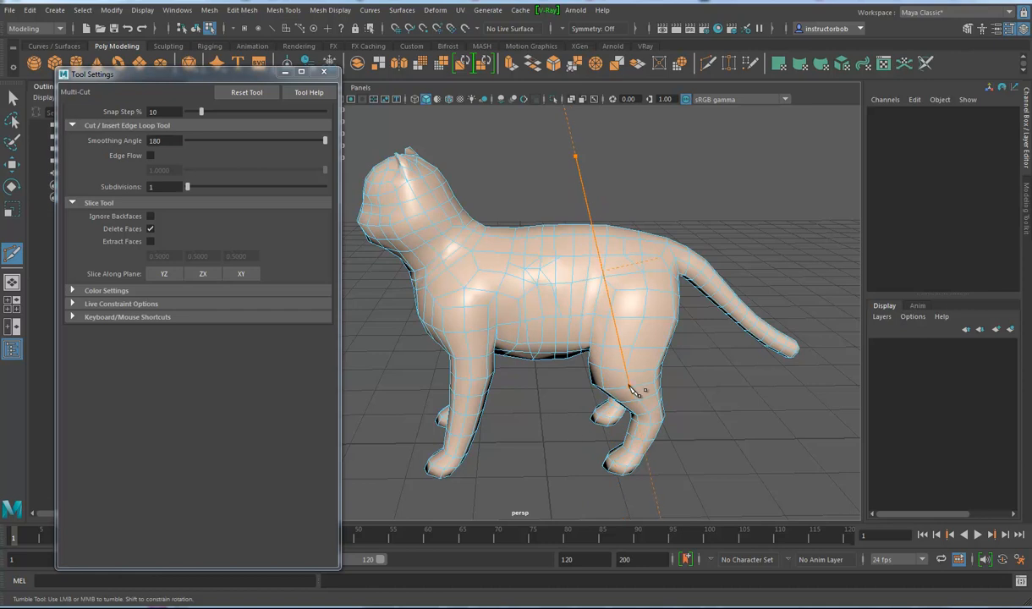
pyautogui.moveTo(640, 389); pyautogui.dragTo(686, 386)
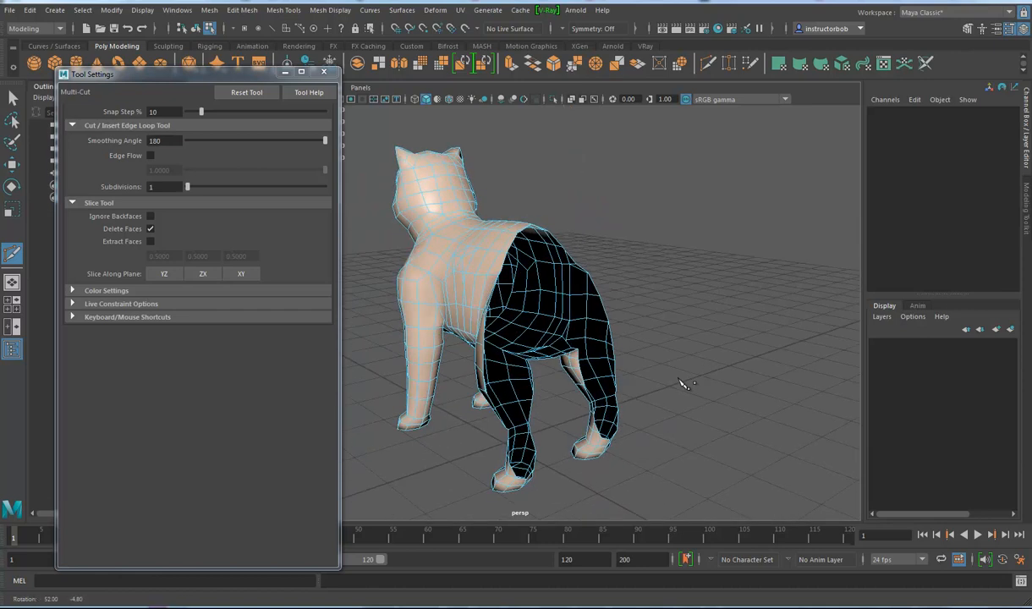
pyautogui.moveTo(677, 381); pyautogui.dragTo(635, 373)
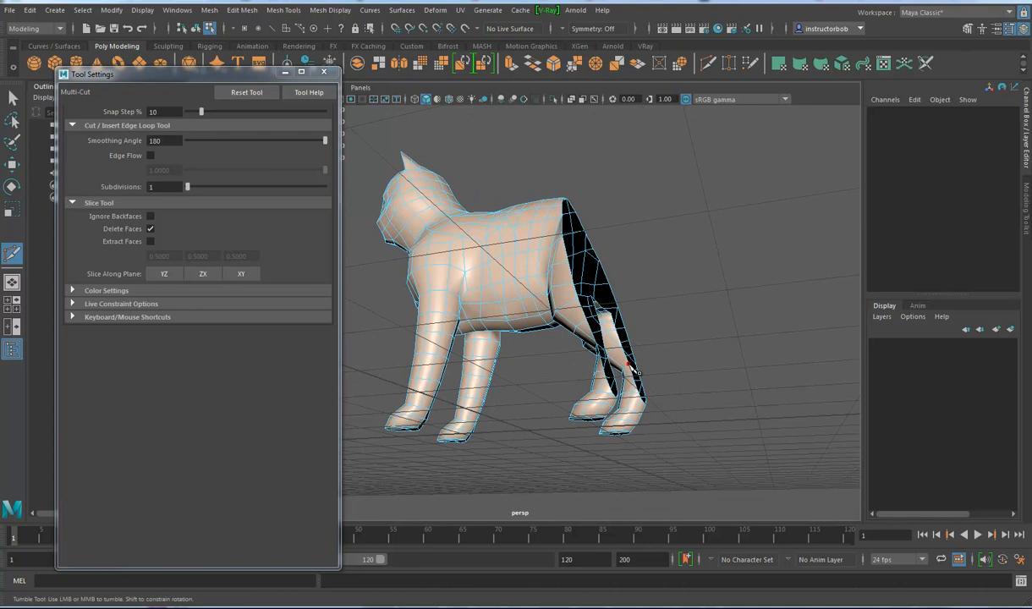
pyautogui.moveTo(634, 373); pyautogui.dragTo(618, 190)
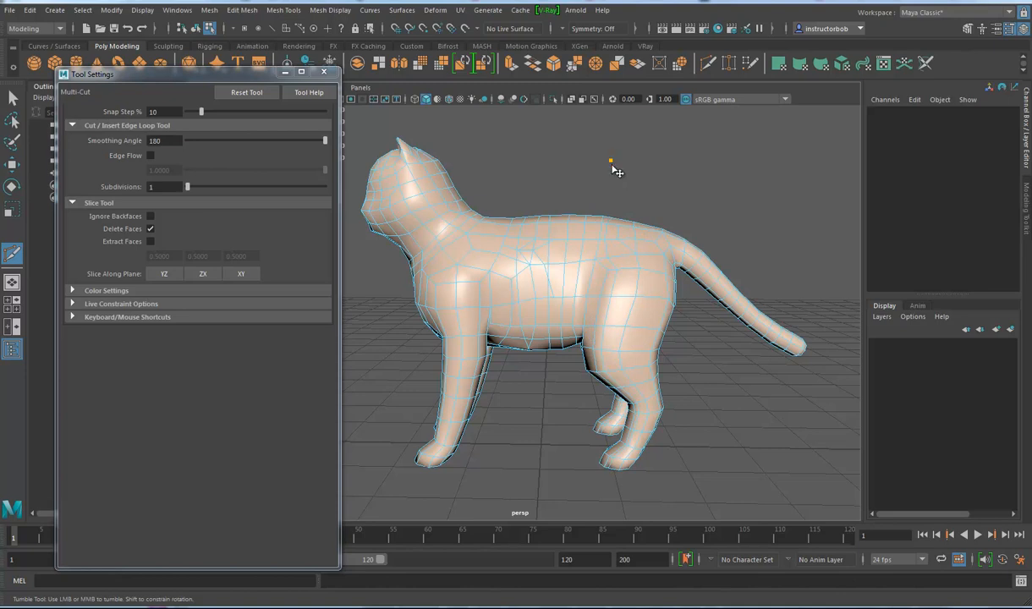
pyautogui.moveTo(669, 406)
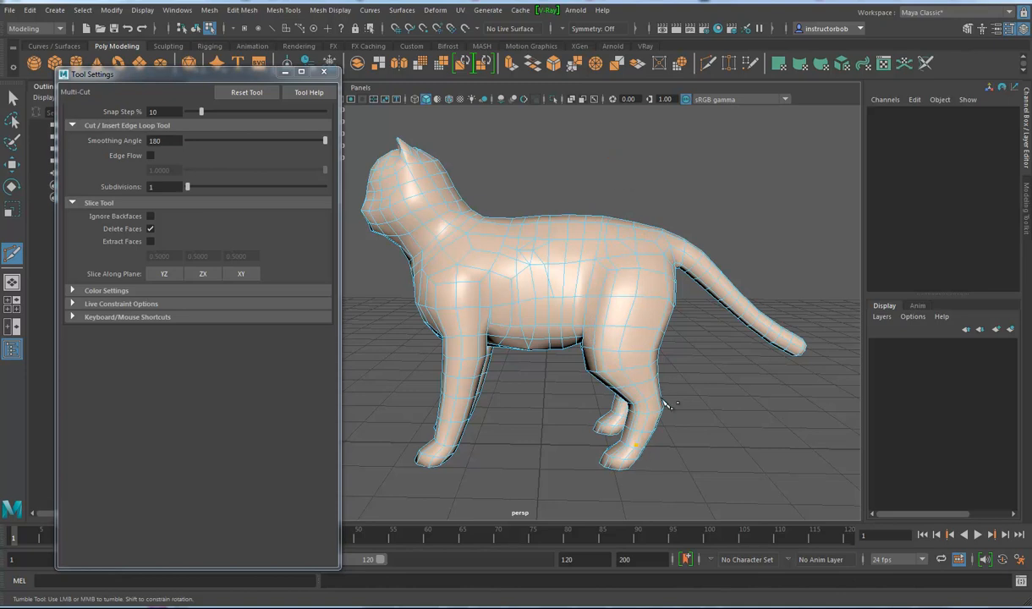
pyautogui.moveTo(626, 169)
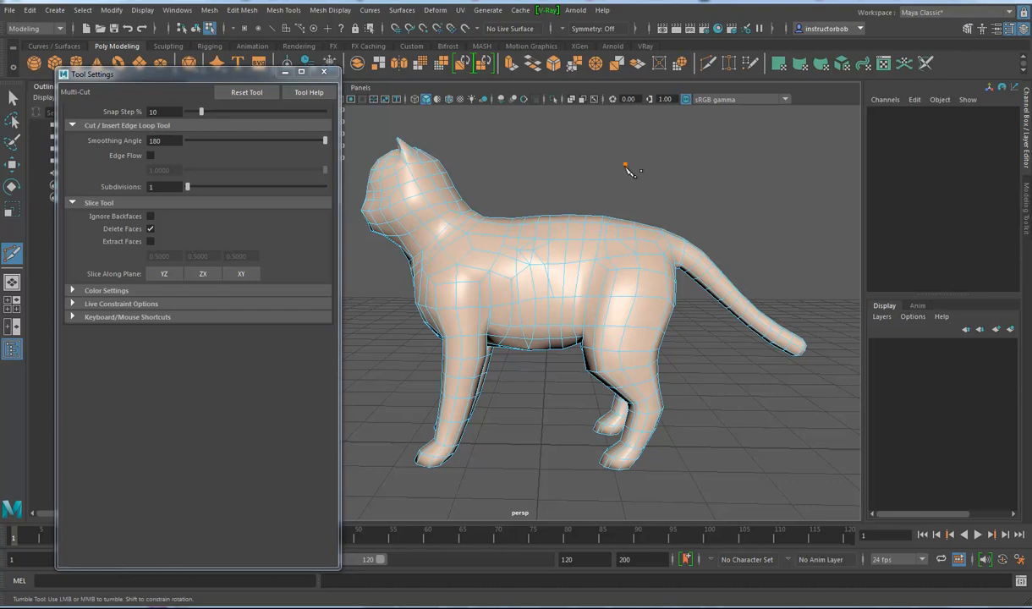
pyautogui.moveTo(630, 169); pyautogui.dragTo(693, 380)
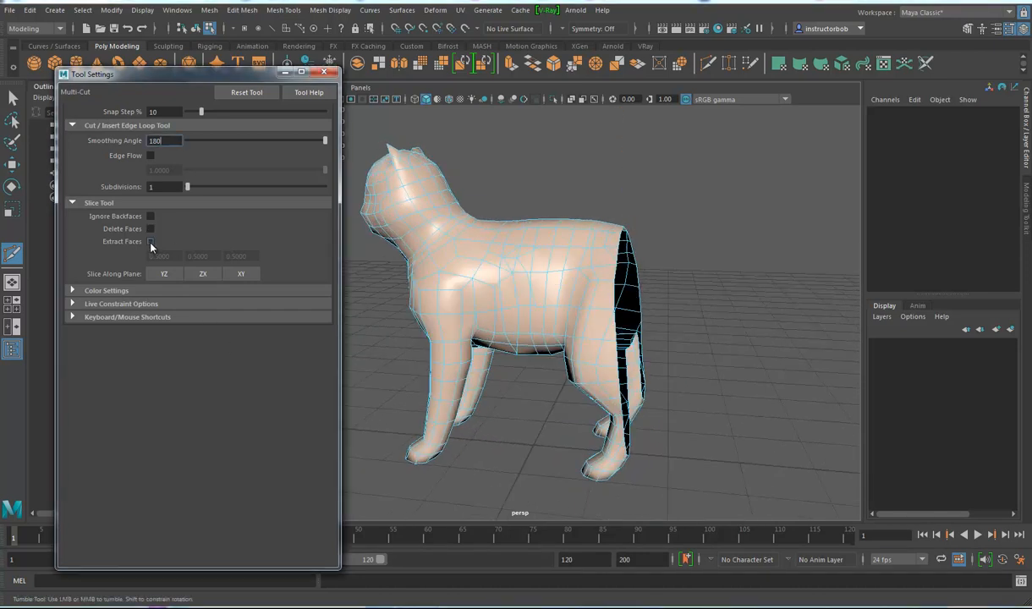
# Step: Switch the Slice Tool to Extract Faces and expand the Color Settings section
pyautogui.click(151, 240)
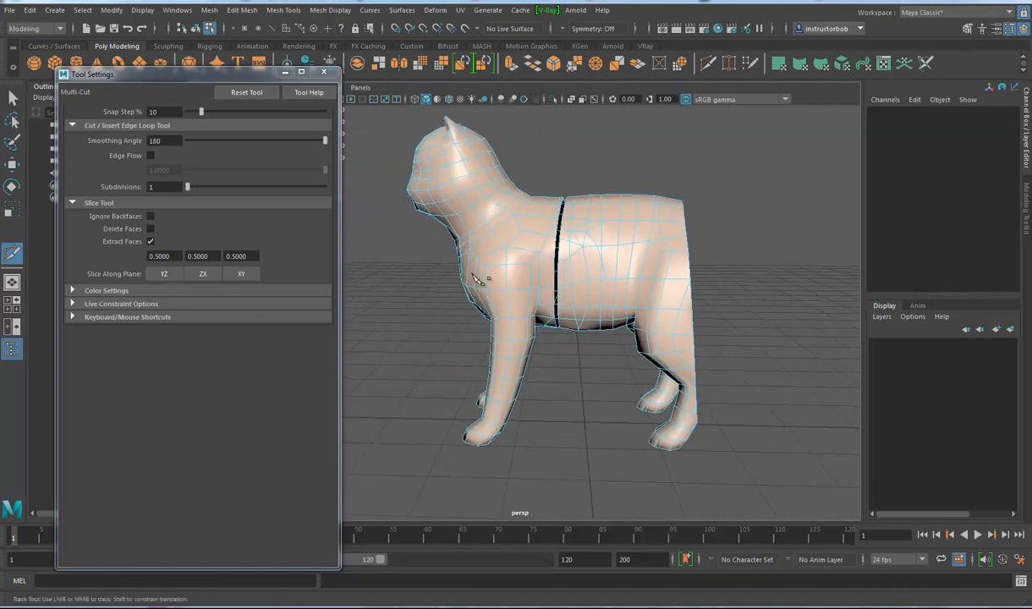
pyautogui.click(107, 291)
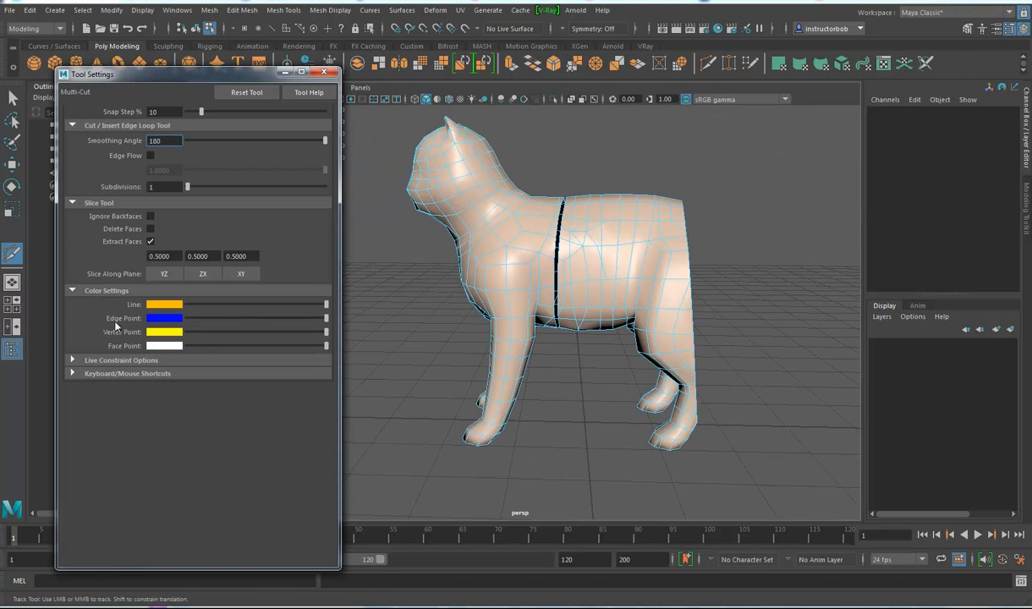
pyautogui.moveTo(97, 369)
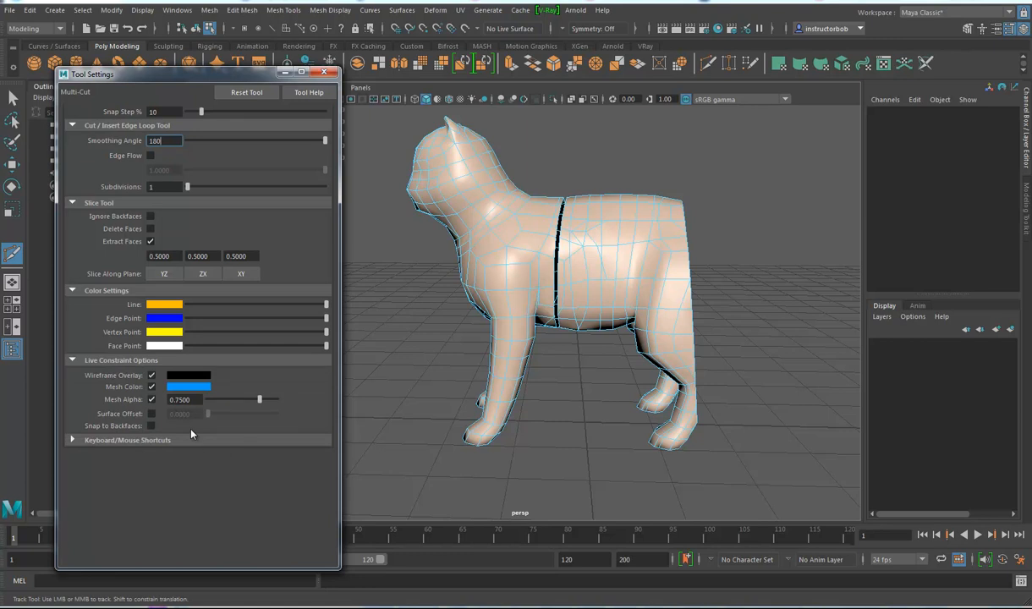
pyautogui.moveTo(142, 430)
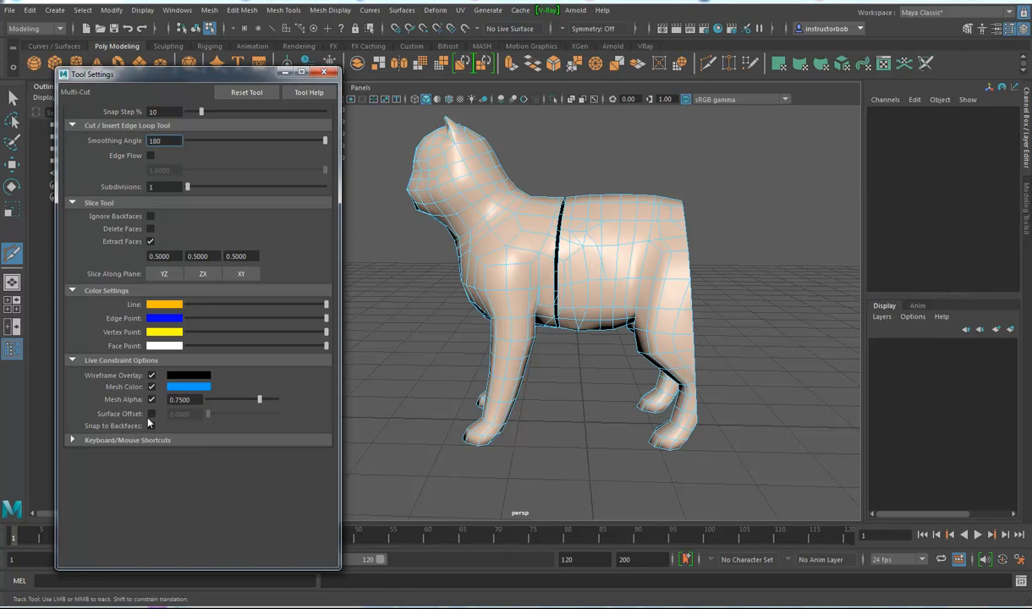
# Step: Expand Line Constraint Options and adjust the Surface Offset slider
pyautogui.click(152, 413)
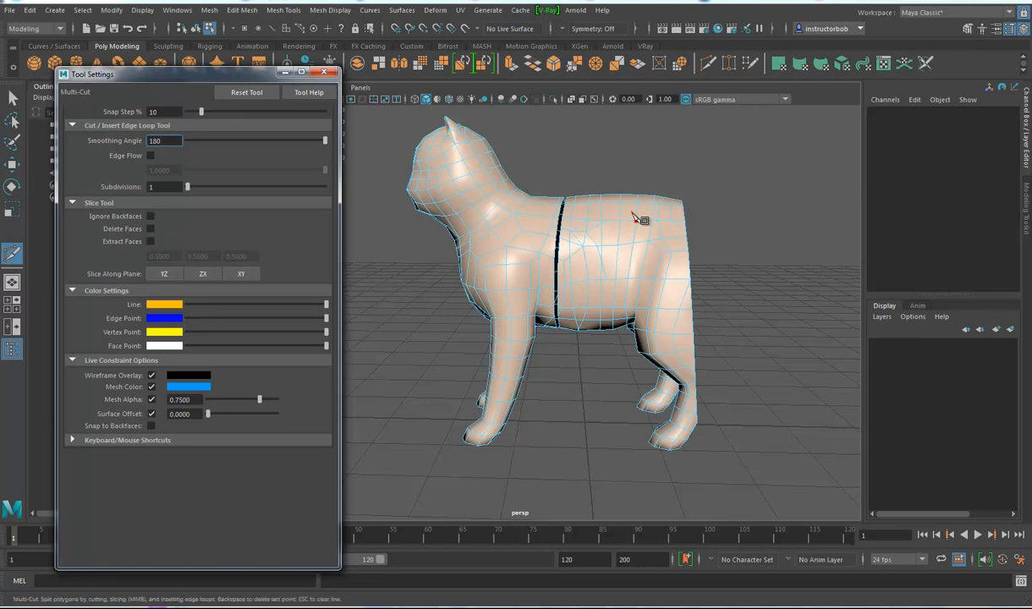
pyautogui.moveTo(606, 393)
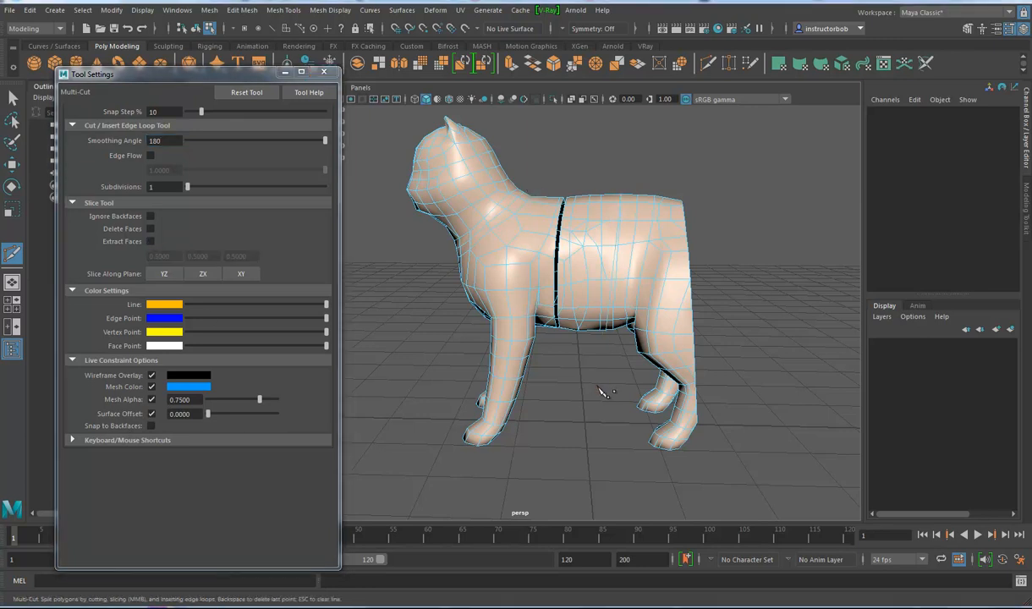
pyautogui.moveTo(206, 413); pyautogui.dragTo(223, 412)
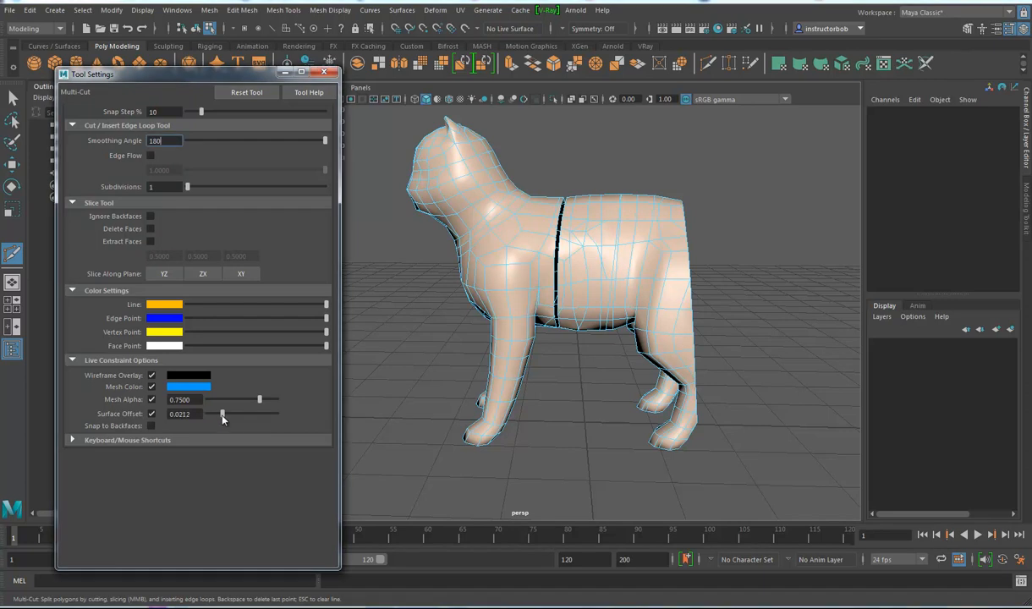
pyautogui.moveTo(221, 413); pyautogui.dragTo(245, 413)
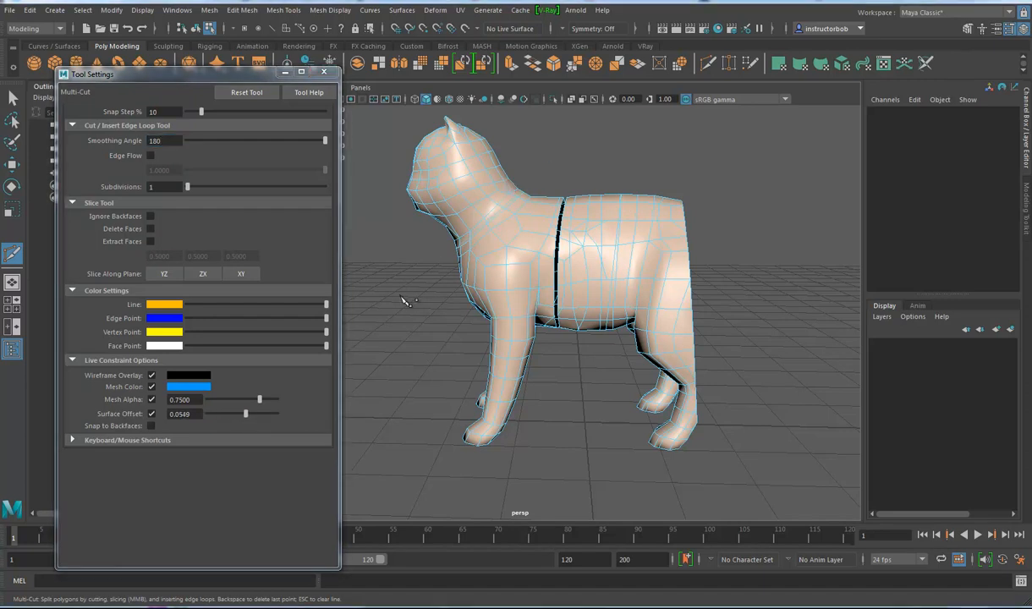
pyautogui.moveTo(115, 449)
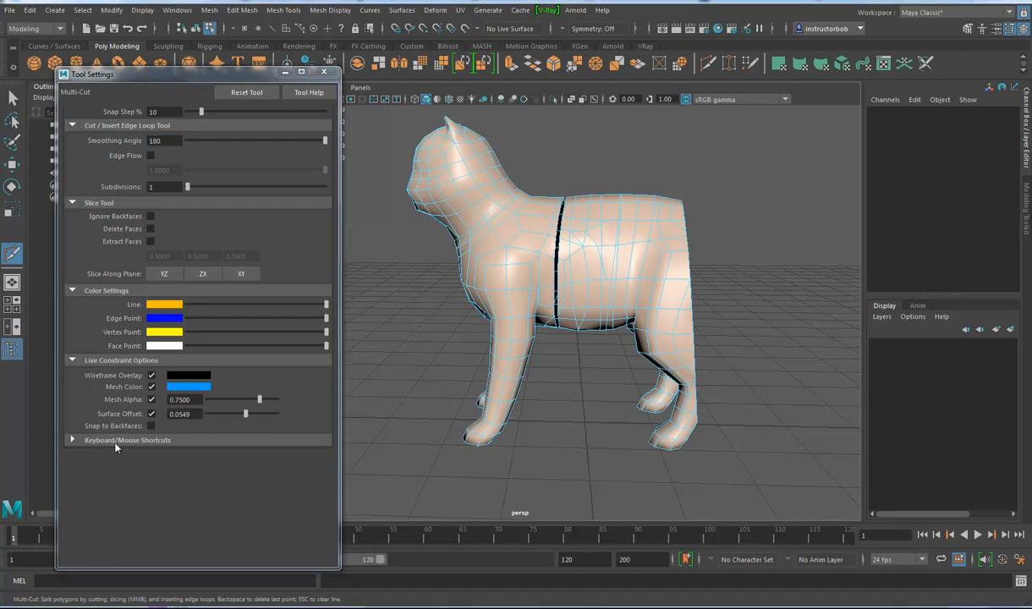
# Step: Expand the Keyboard/Mouse Shortcuts reference for the cutting tool
pyautogui.click(152, 413)
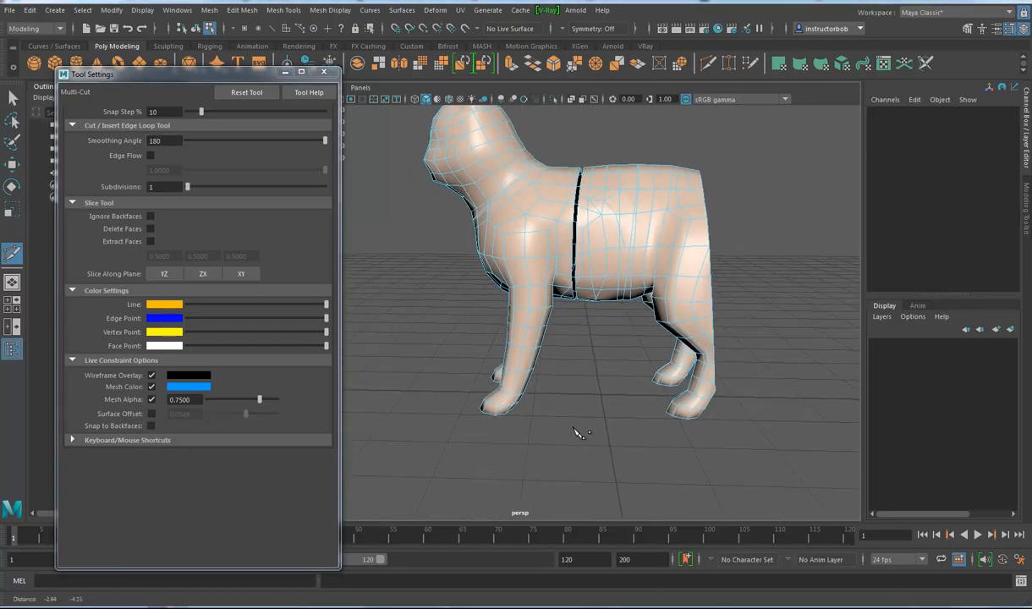
pyautogui.moveTo(579, 338); pyautogui.dragTo(567, 448)
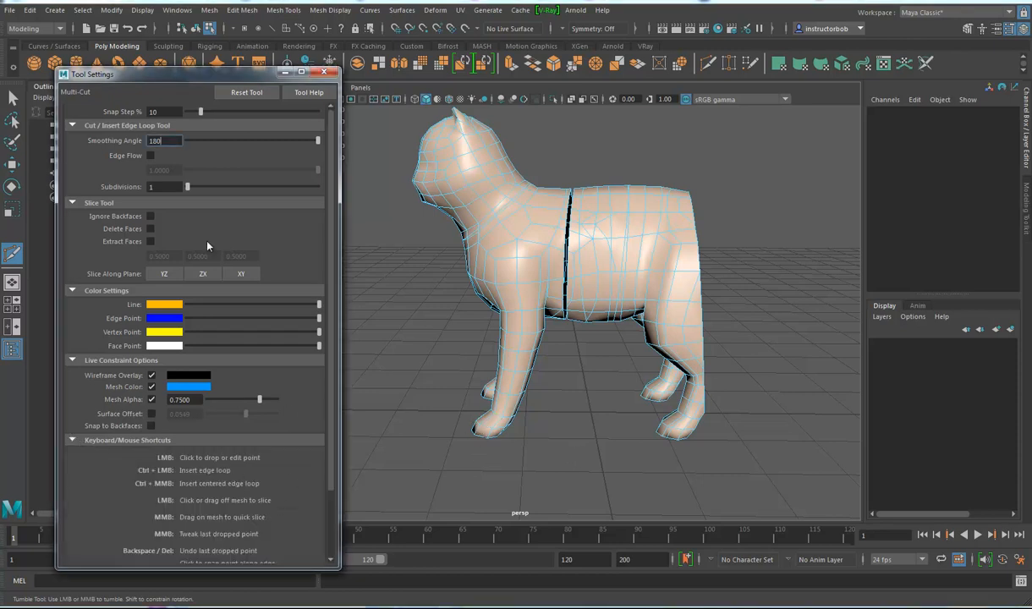
pyautogui.scroll(-3)
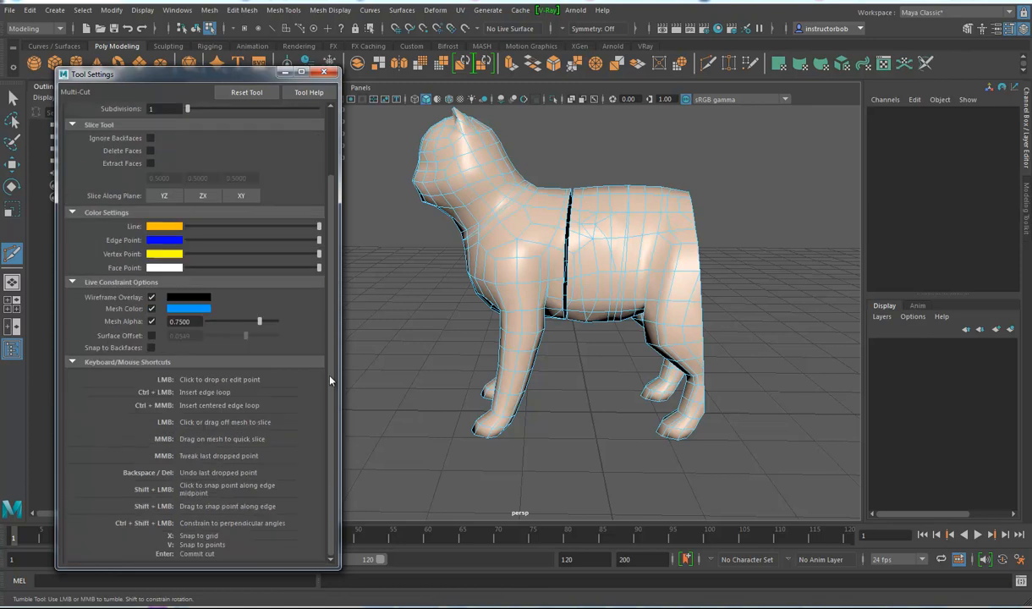
pyautogui.moveTo(383, 375)
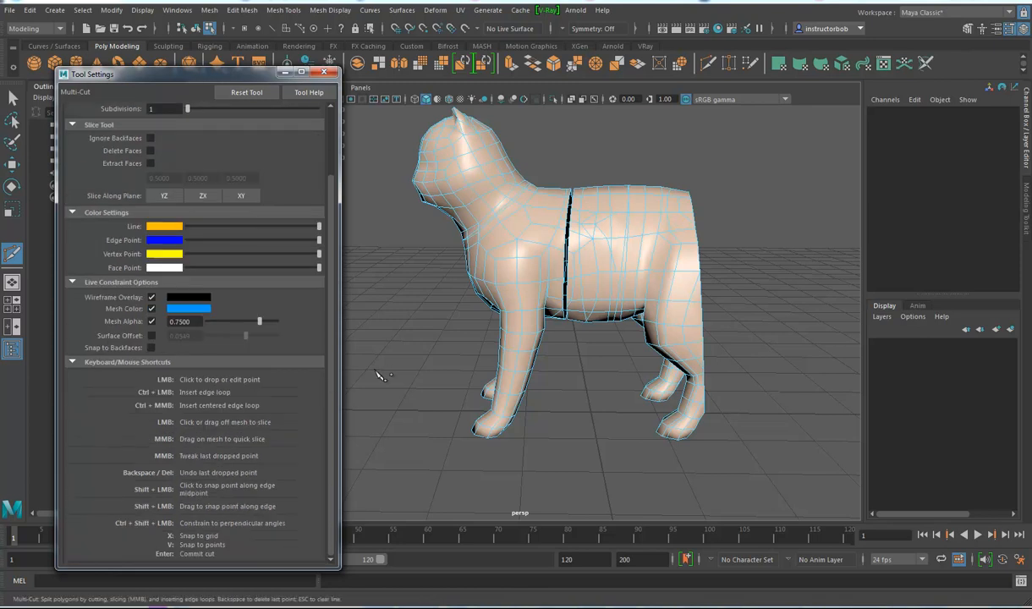
pyautogui.moveTo(494, 359)
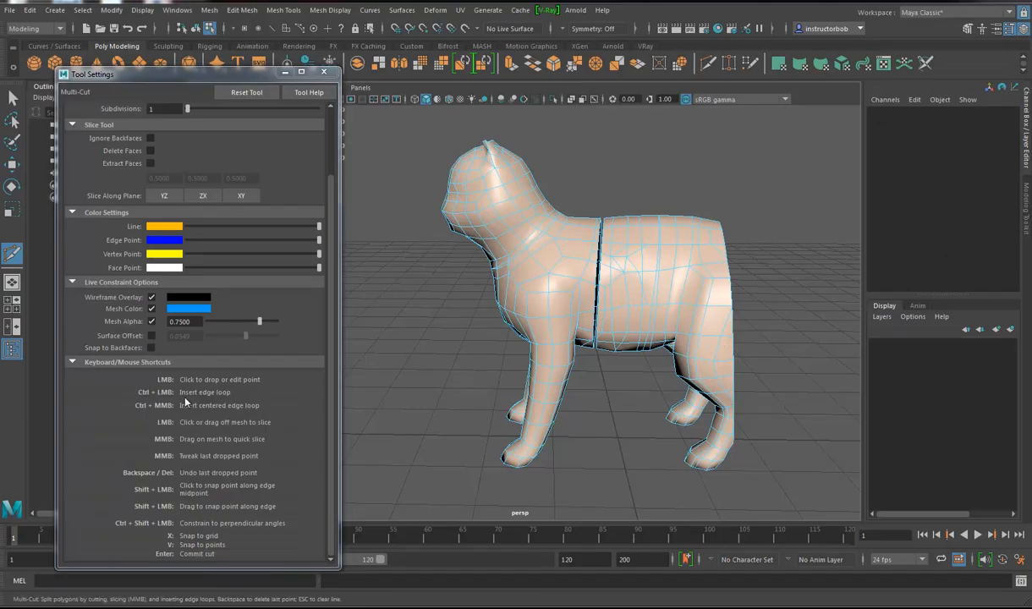
pyautogui.moveTo(294, 447)
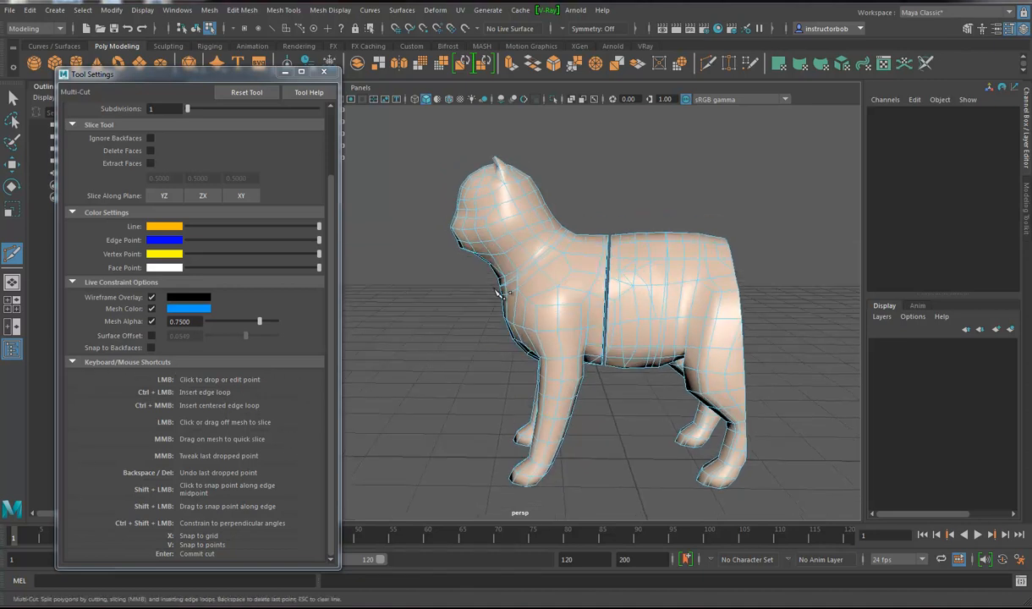
pyautogui.click(505, 244)
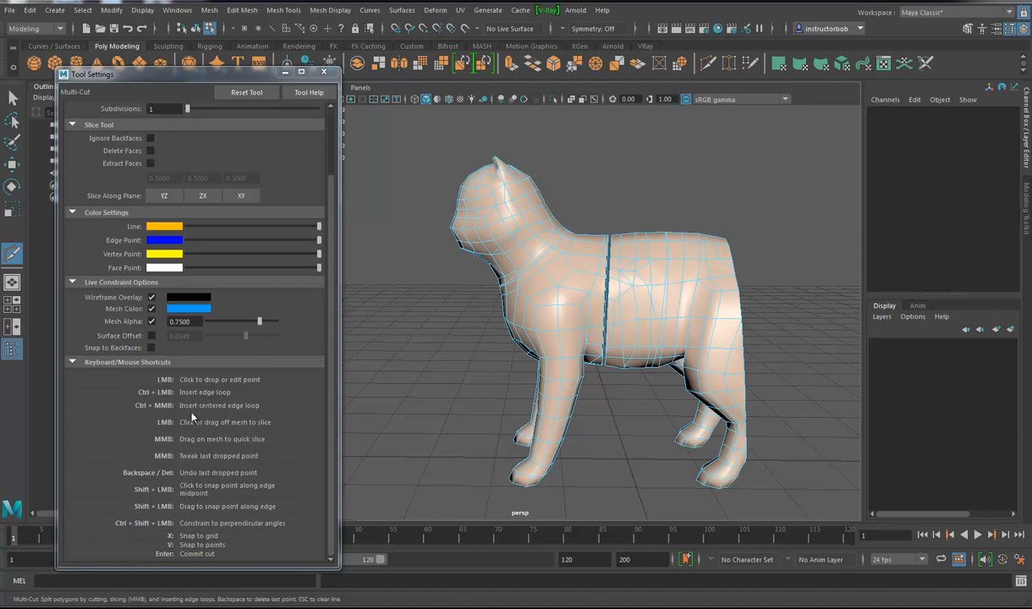
pyautogui.moveTo(466, 295)
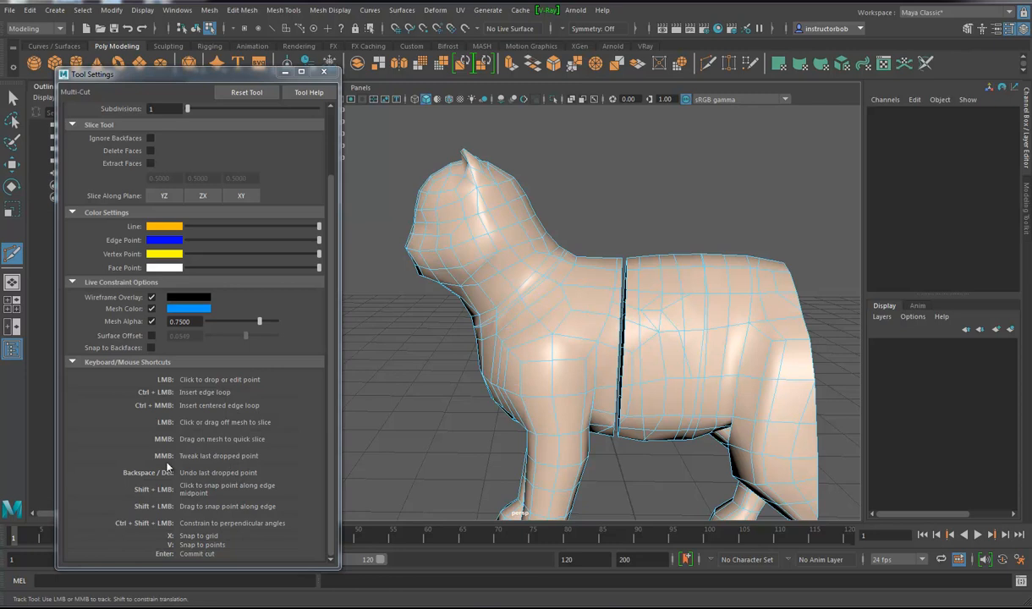
pyautogui.moveTo(494, 233)
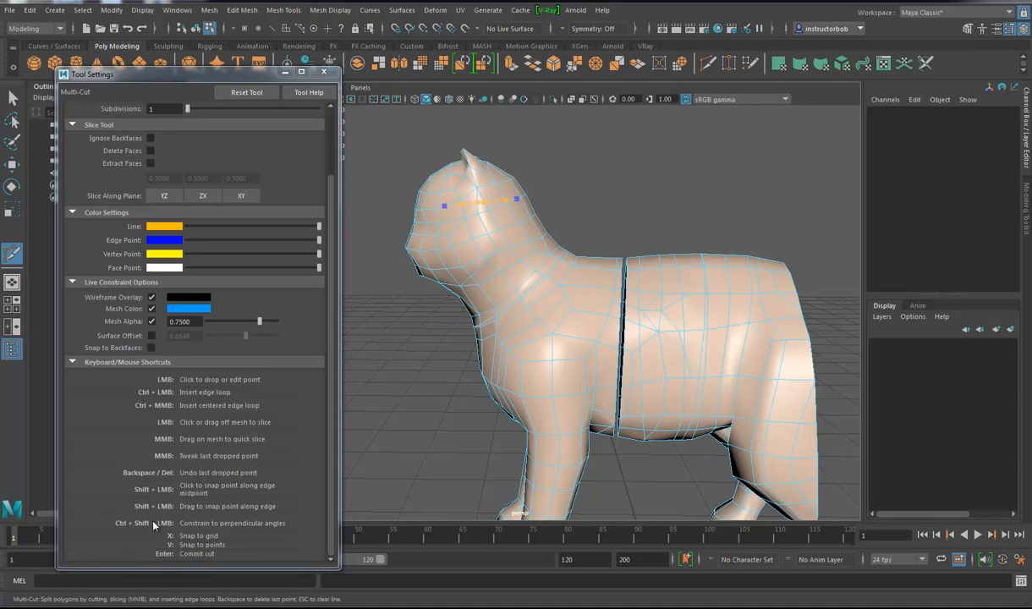
pyautogui.moveTo(335, 467)
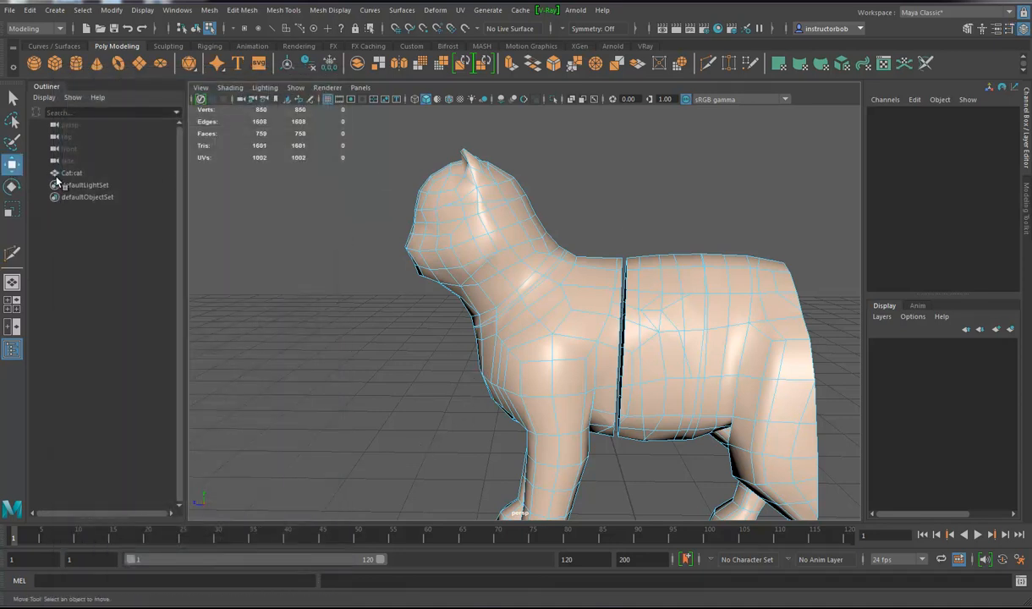
# Step: Switch to Object mode on the cat and start the Insert Edge Loop tool from Mesh Tools
pyautogui.rightClick(511, 236)
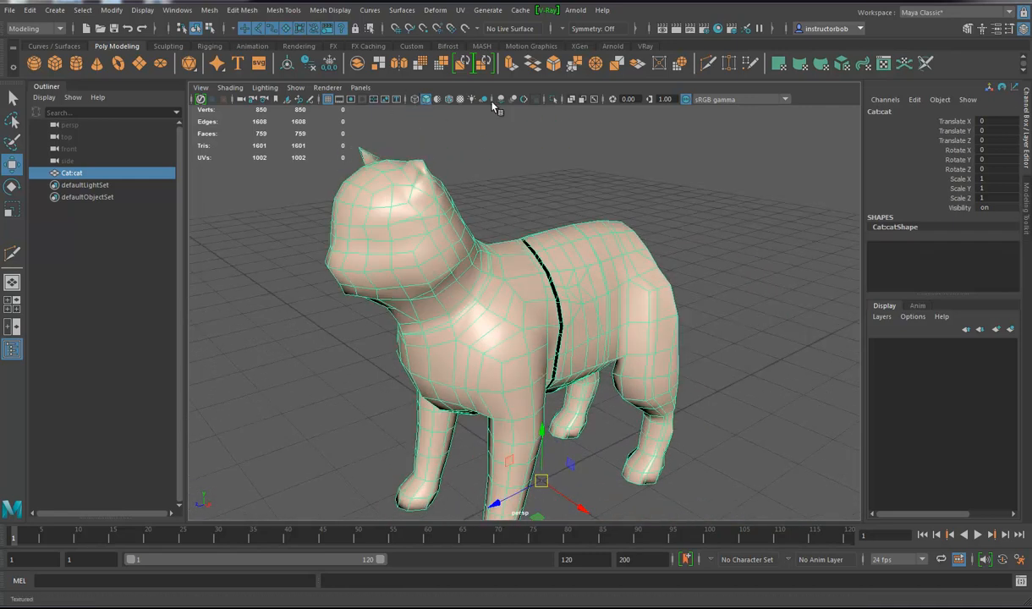
pyautogui.moveTo(244, 10)
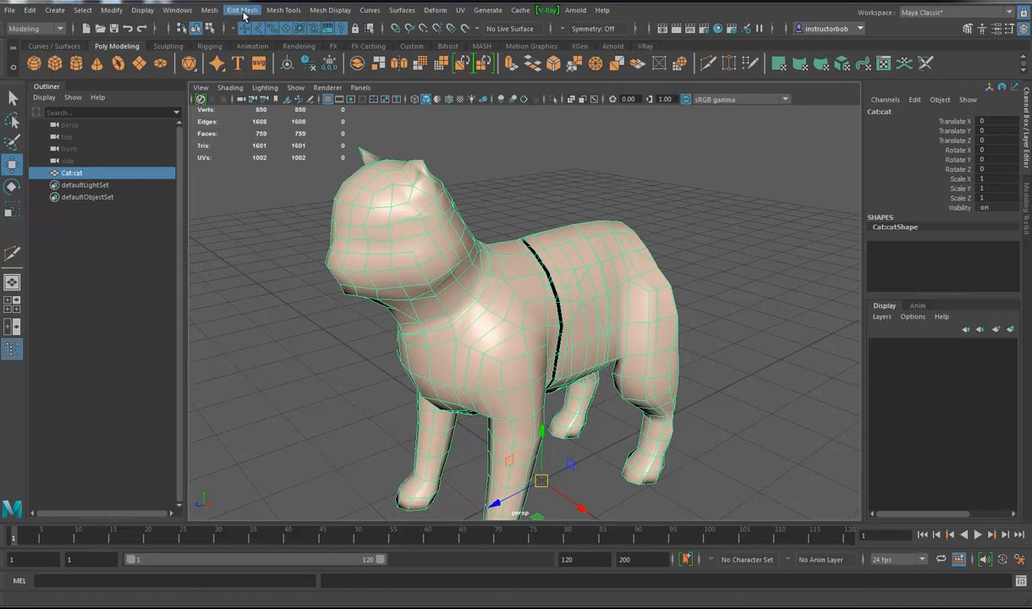
pyautogui.click(282, 10)
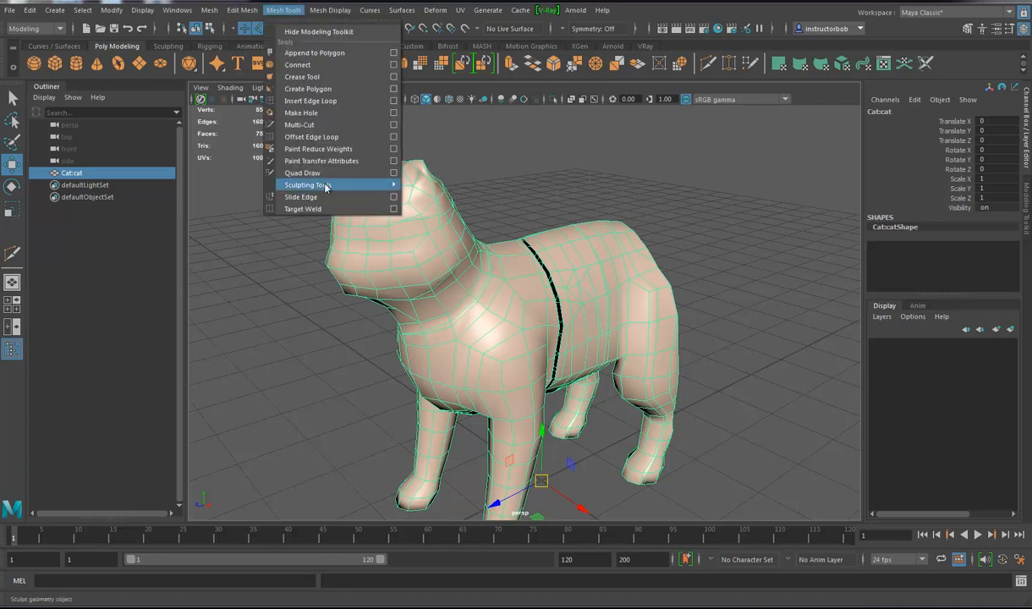
pyautogui.moveTo(311, 102)
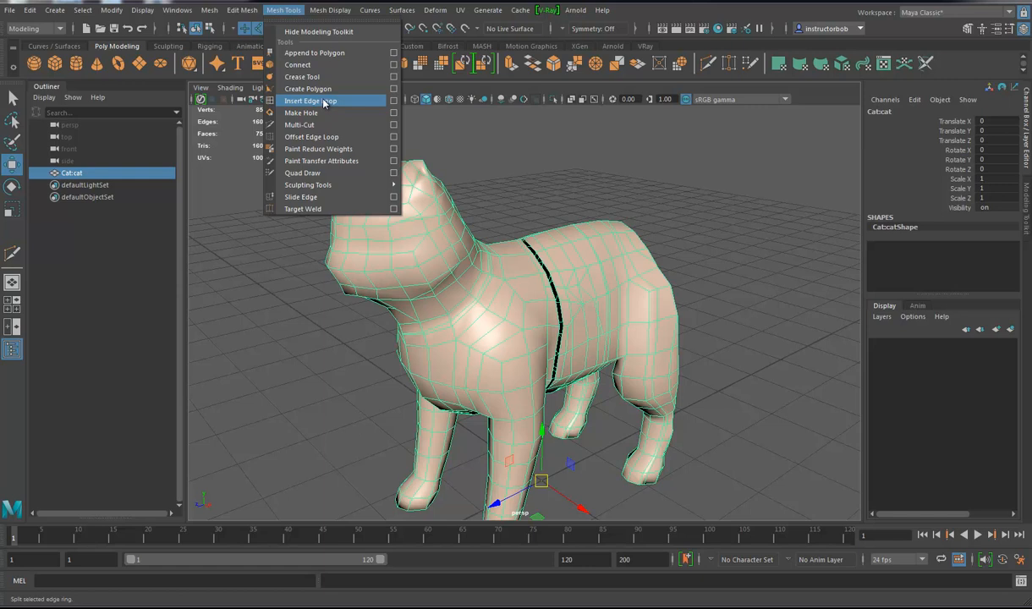
pyautogui.moveTo(545, 79)
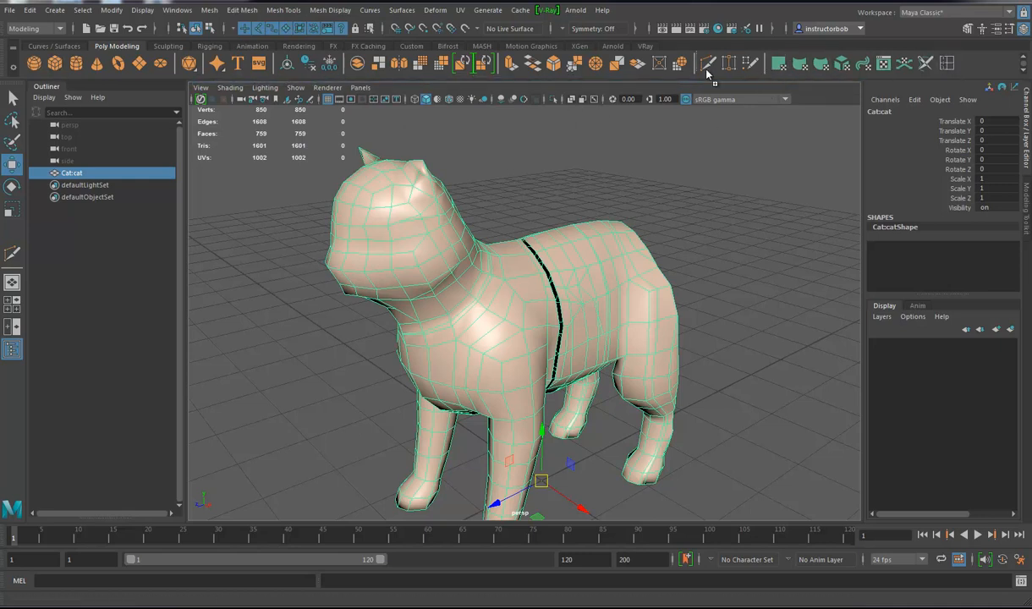
pyautogui.moveTo(750, 64)
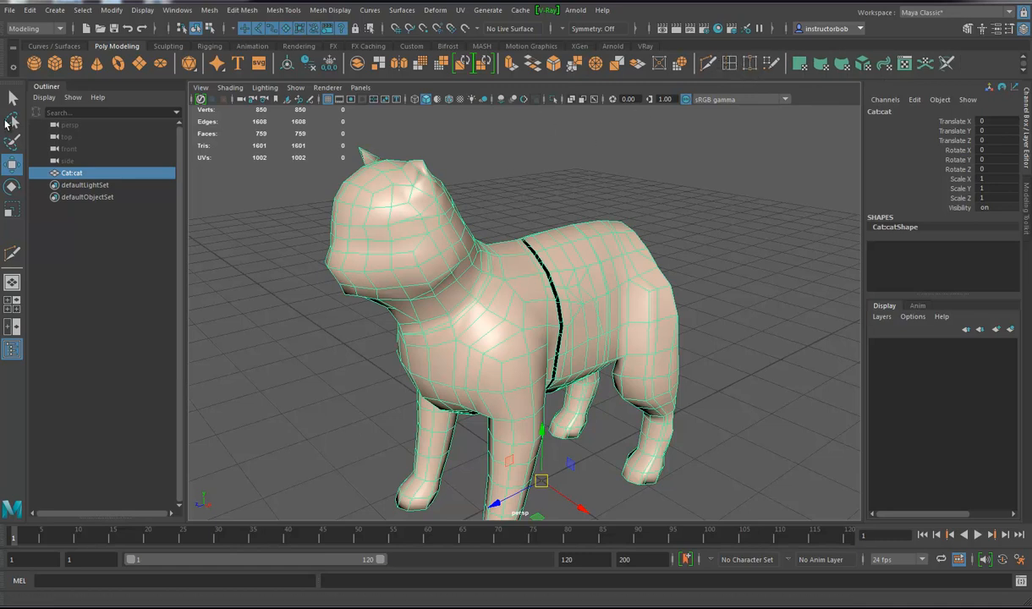
pyautogui.click(411, 46)
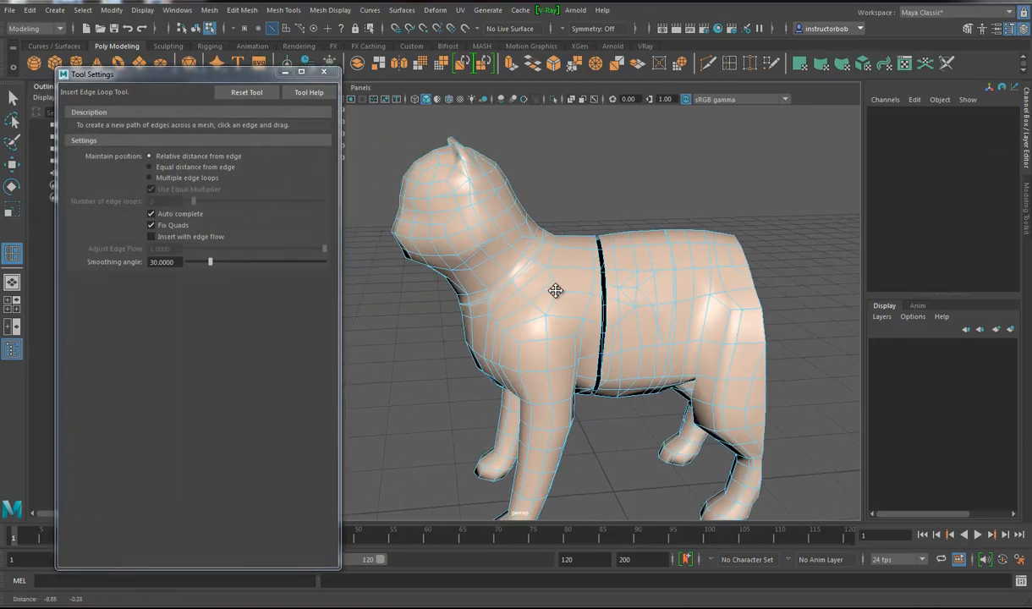
# Step: Insert an edge loop around the neck and slide it via polySplitRing1's Weight value
pyautogui.moveTo(555, 291); pyautogui.dragTo(608, 301)
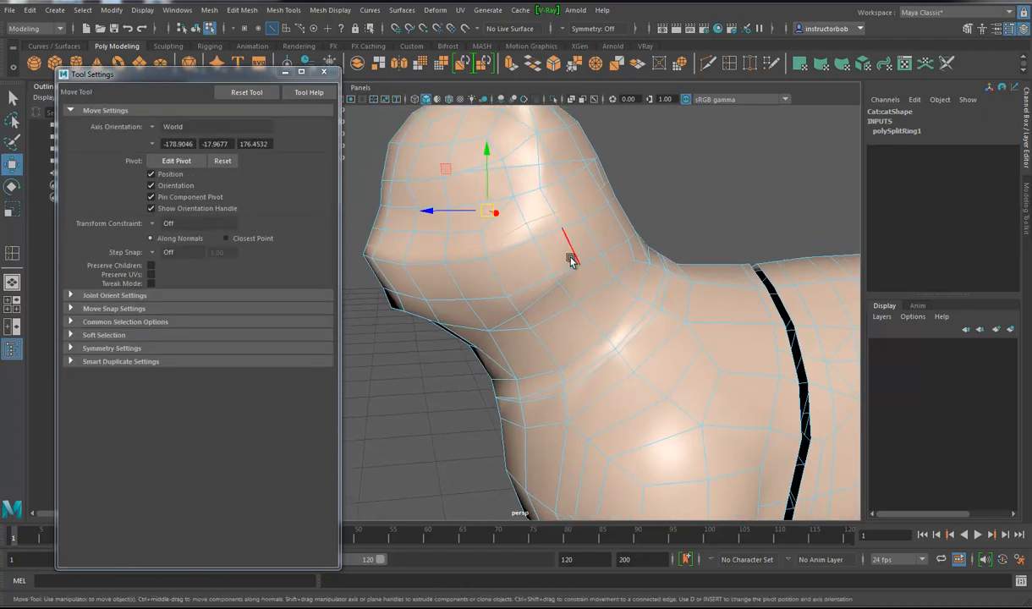
pyautogui.moveTo(550, 186)
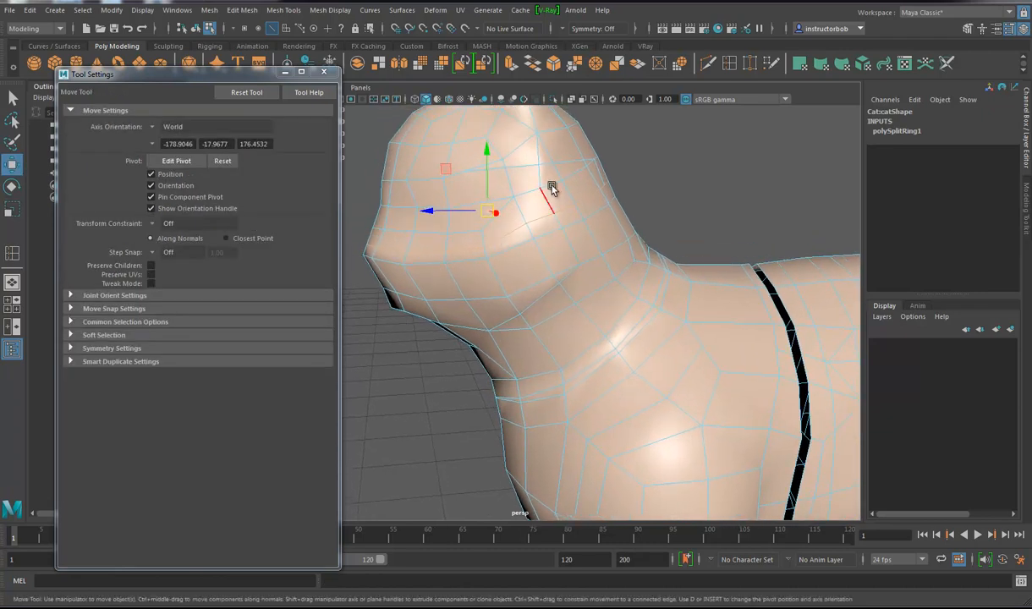
pyautogui.click(897, 132)
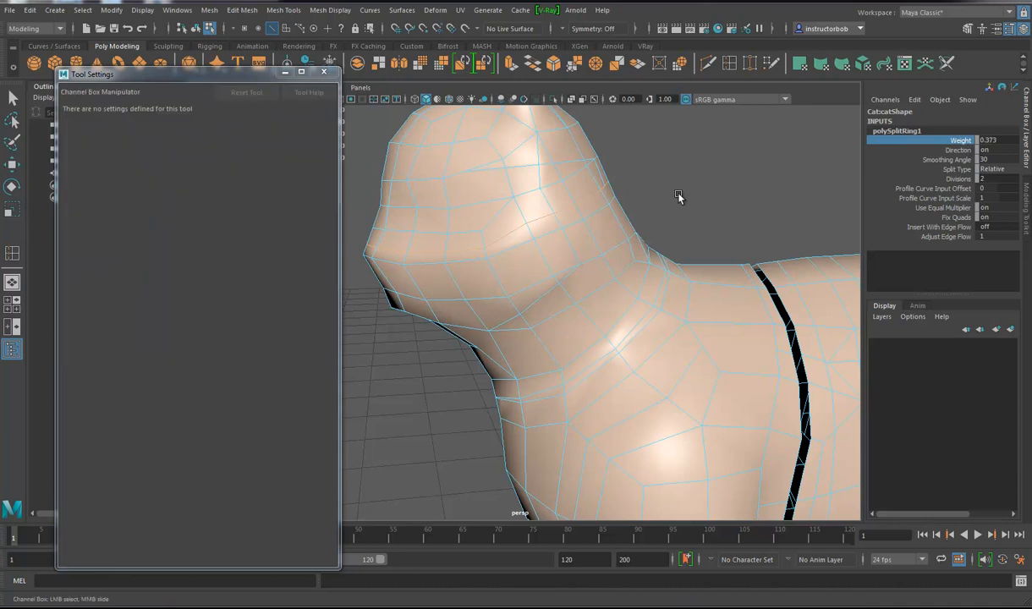
pyautogui.moveTo(719, 197)
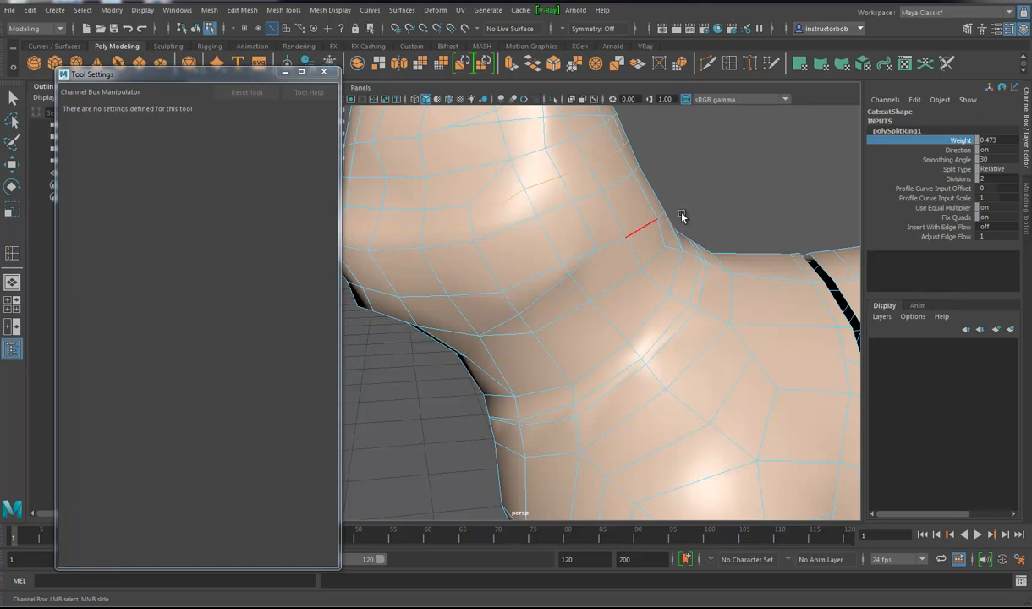
pyautogui.moveTo(644, 223); pyautogui.dragTo(652, 189)
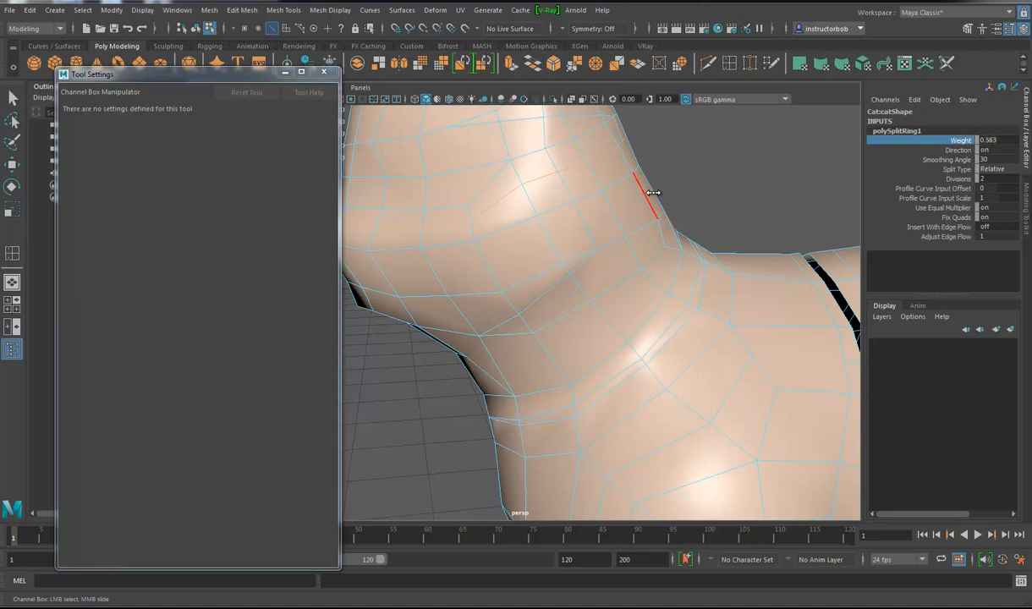
pyautogui.moveTo(651, 193); pyautogui.dragTo(668, 185)
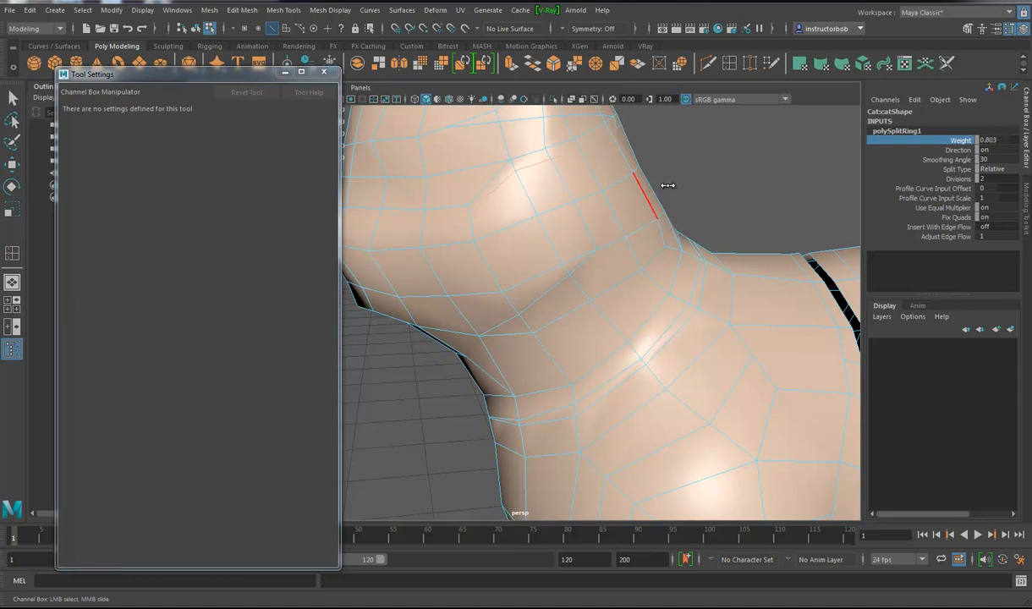
pyautogui.moveTo(669, 185); pyautogui.dragTo(567, 212)
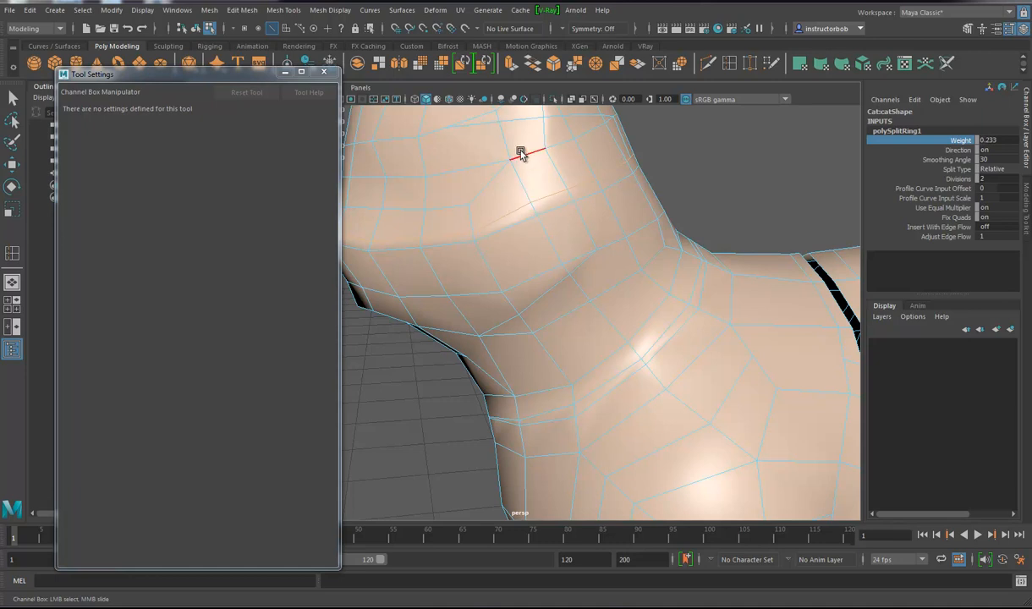
# Step: Set polySplitRing1's Split Type to Absolute and move the neck loop to a new distance
pyautogui.click(995, 169)
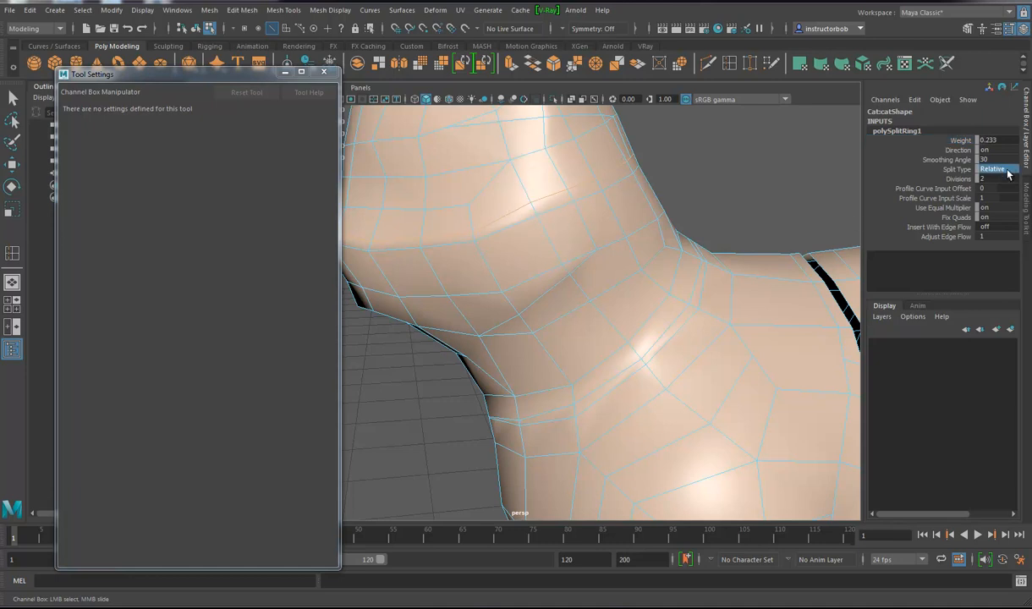
pyautogui.click(1002, 170)
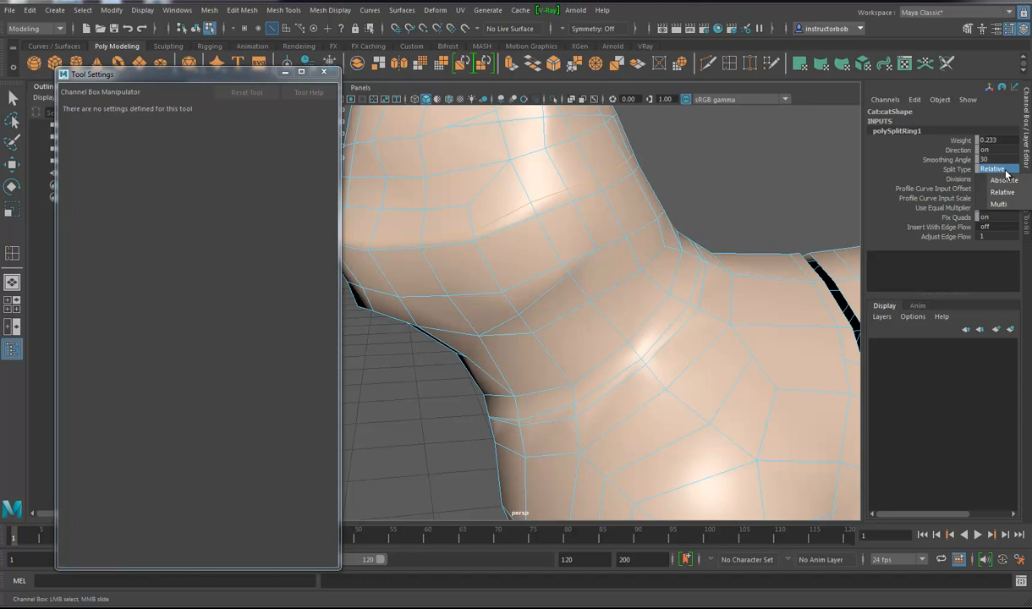
pyautogui.moveTo(1002, 193)
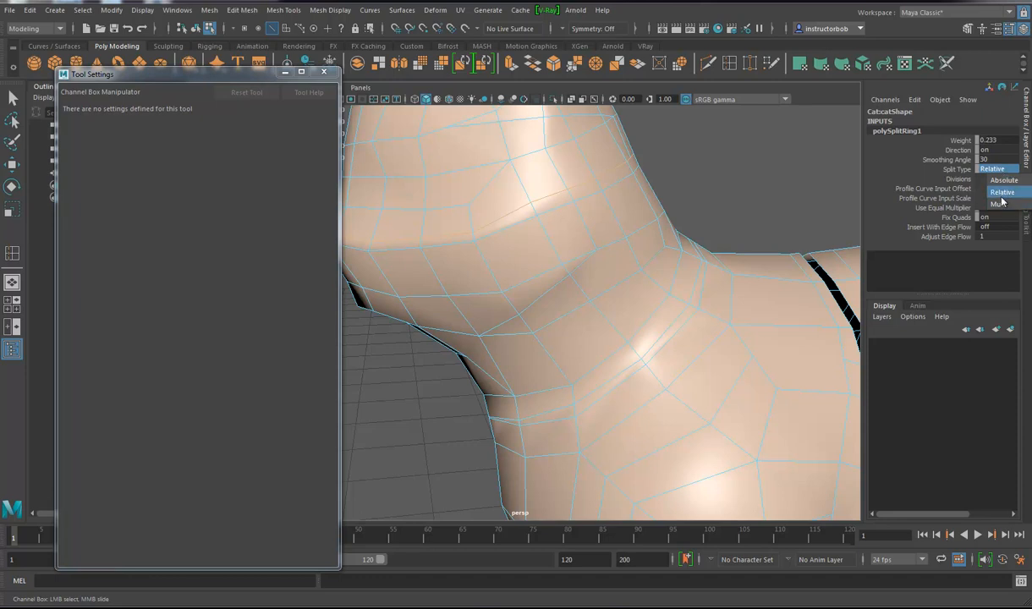
pyautogui.moveTo(1005, 180)
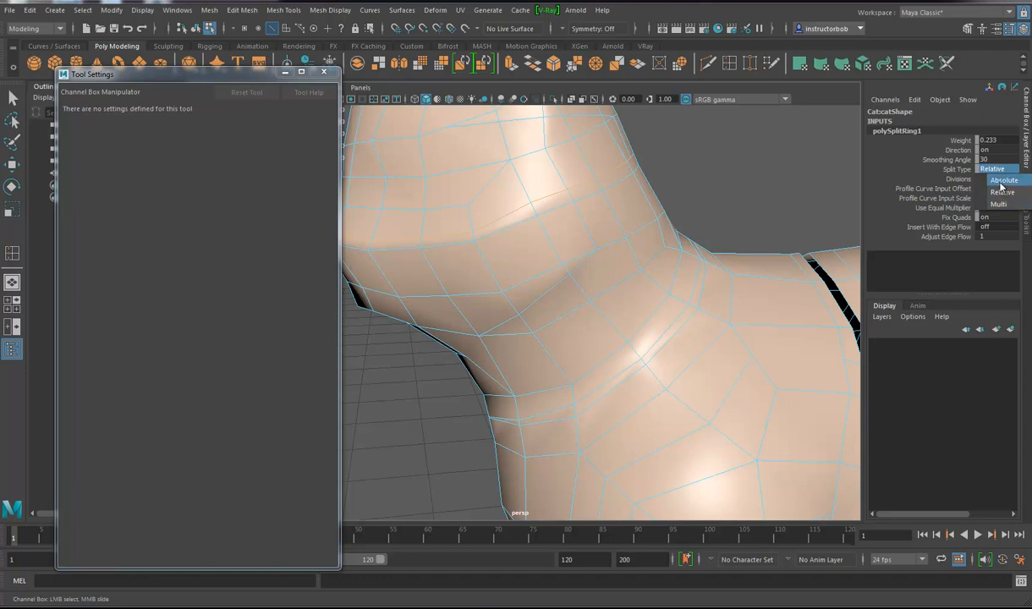
pyautogui.click(1003, 180)
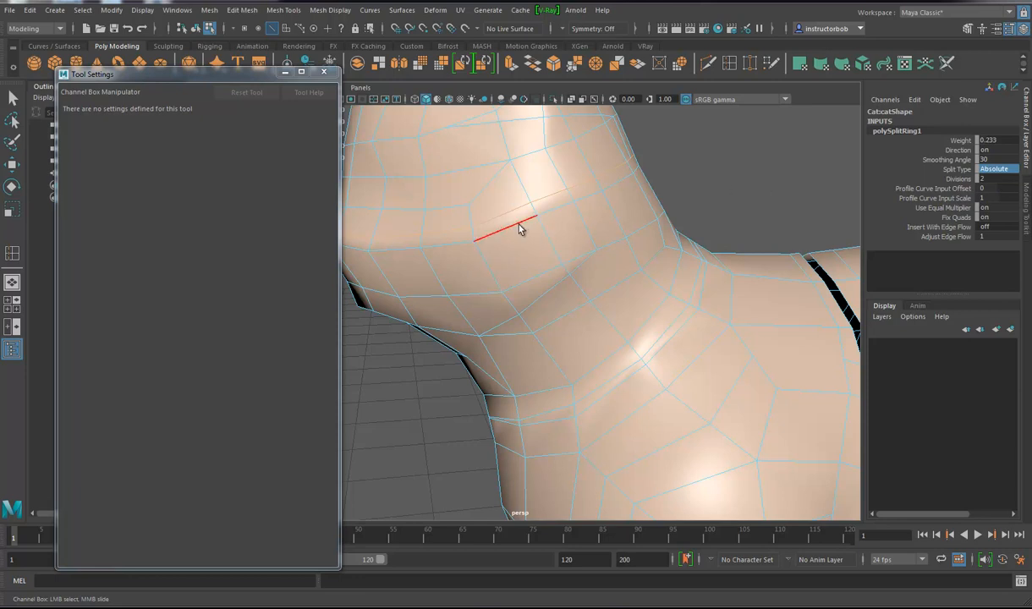
pyautogui.moveTo(507, 229); pyautogui.dragTo(635, 254)
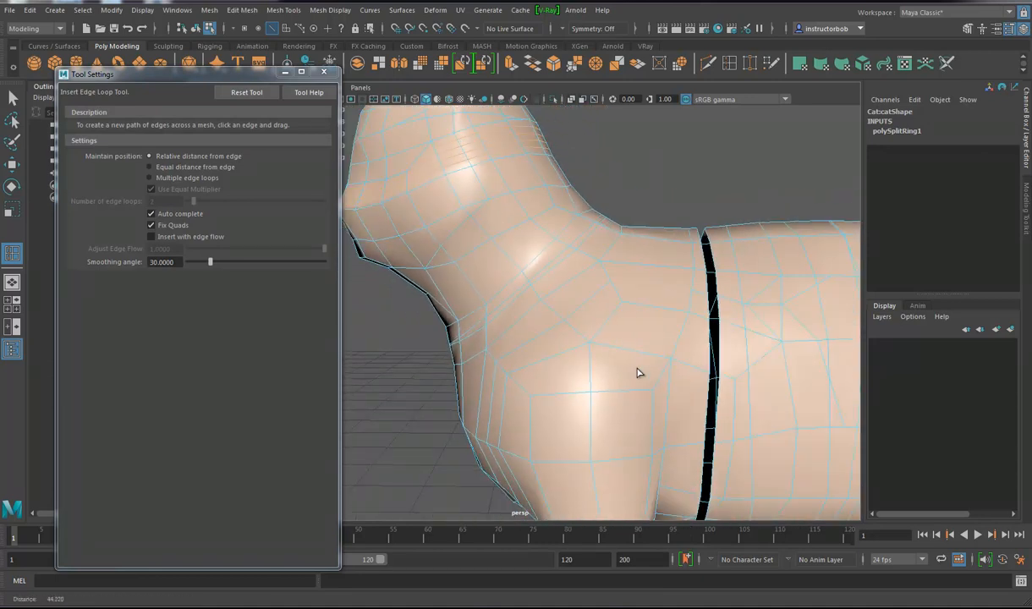
# Step: Insert another edge loop across the cat's back leg and body
pyautogui.moveTo(640, 374); pyautogui.dragTo(494, 261)
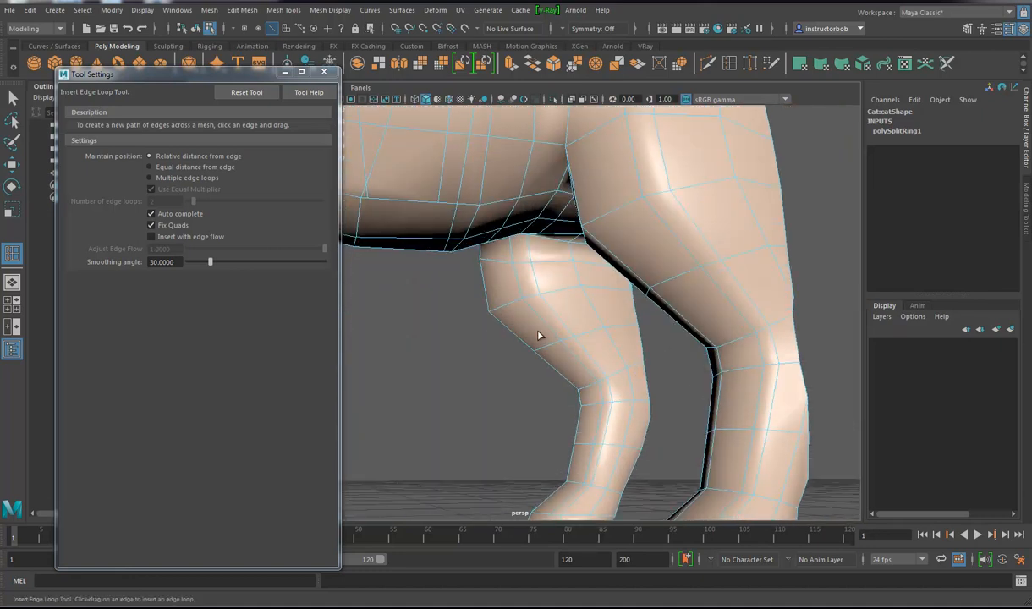
pyautogui.moveTo(504, 327)
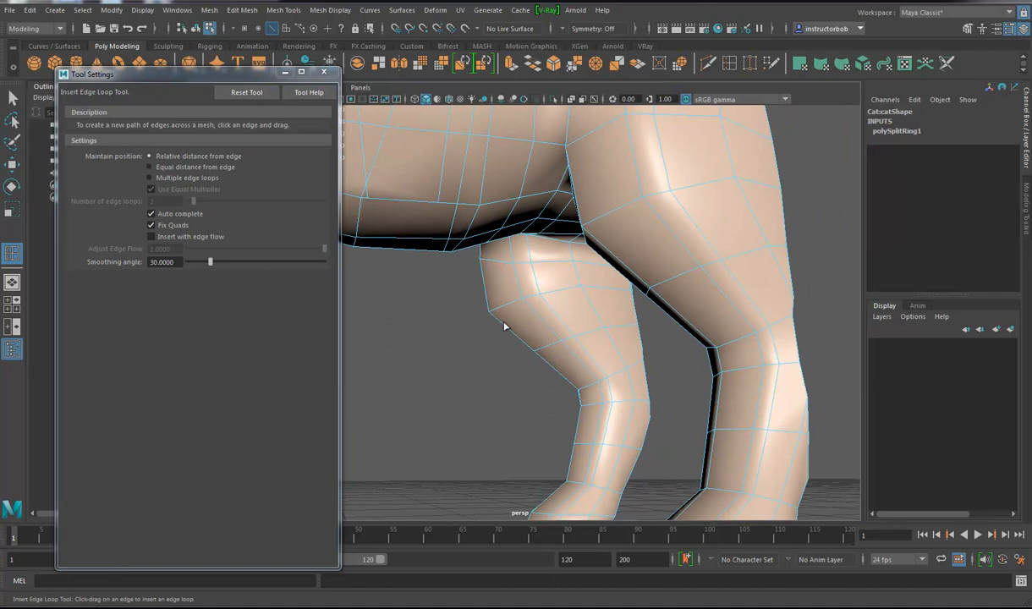
pyautogui.moveTo(548, 330)
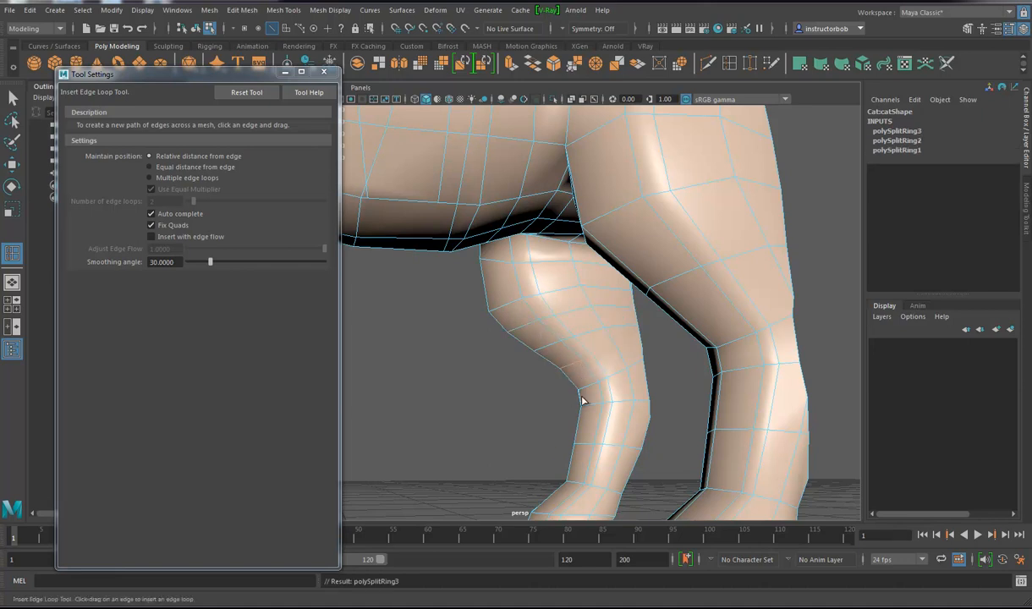
pyautogui.moveTo(646, 390)
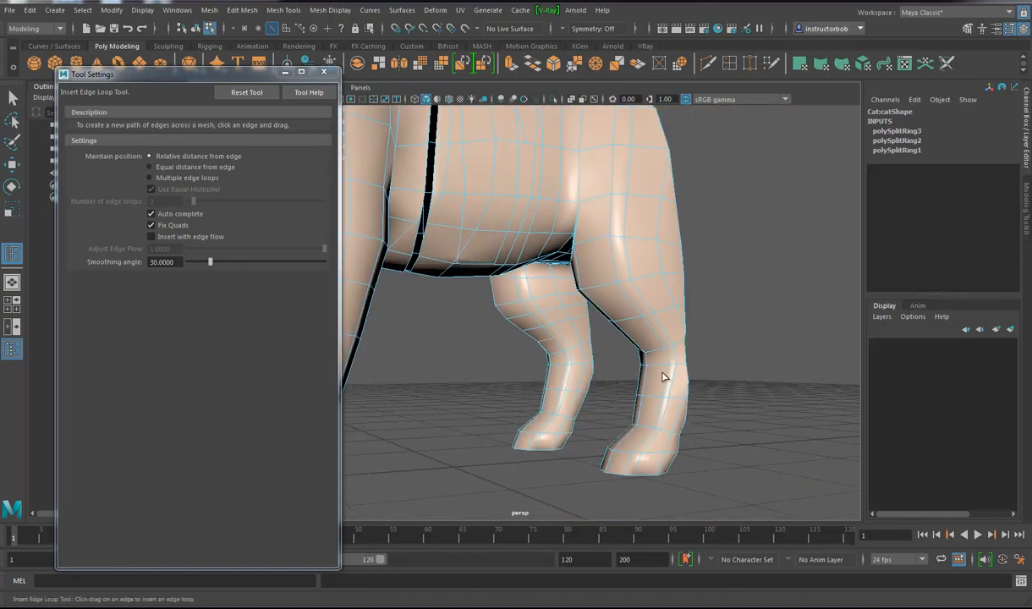
pyautogui.moveTo(13, 254)
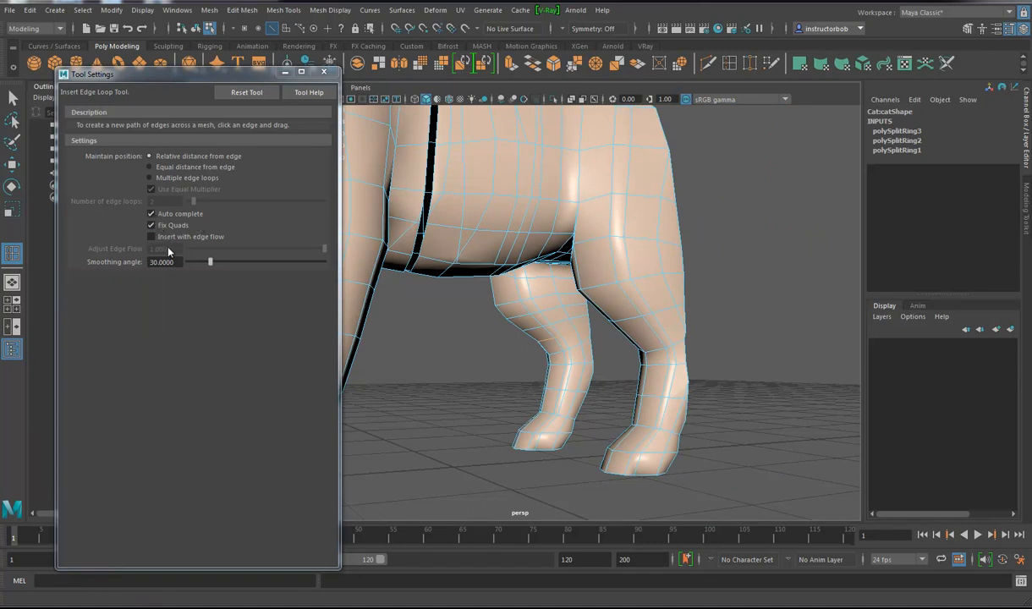
# Step: Close the Insert Edge Loop tool settings and switch to the Move Tool
pyautogui.click(152, 237)
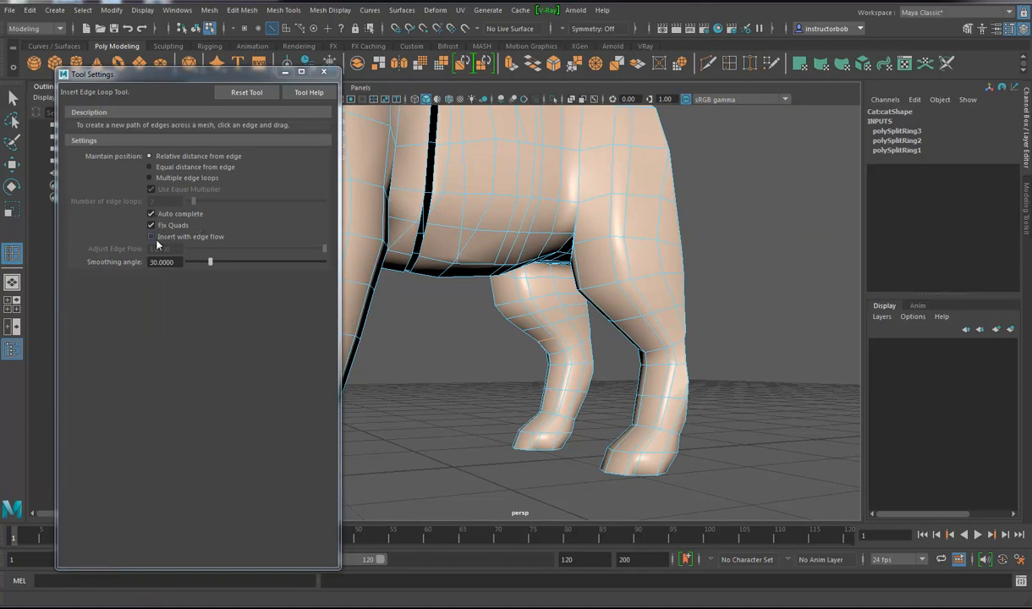
pyautogui.click(152, 237)
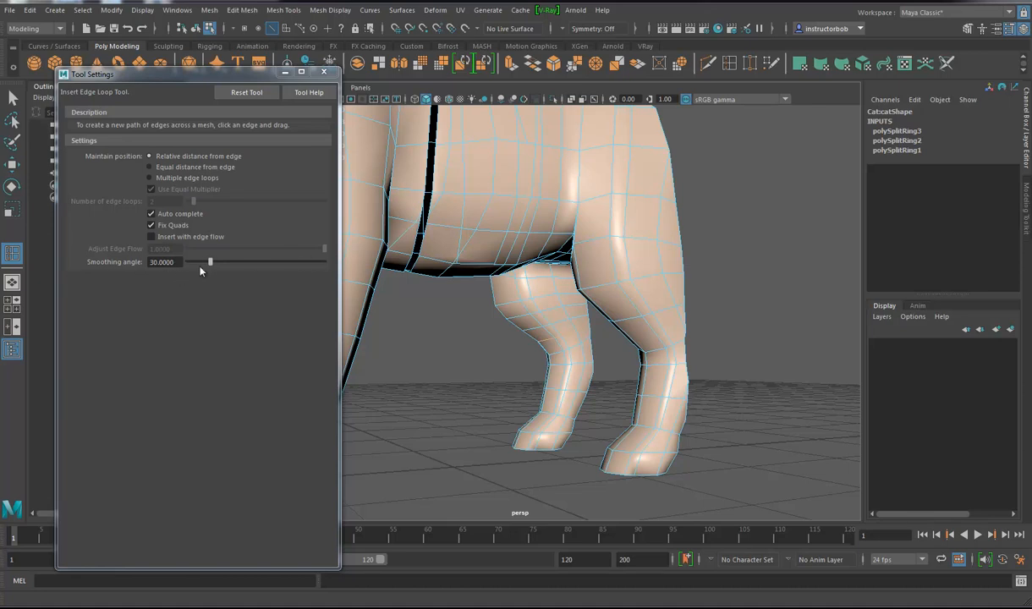
pyautogui.moveTo(210, 261); pyautogui.dragTo(325, 261)
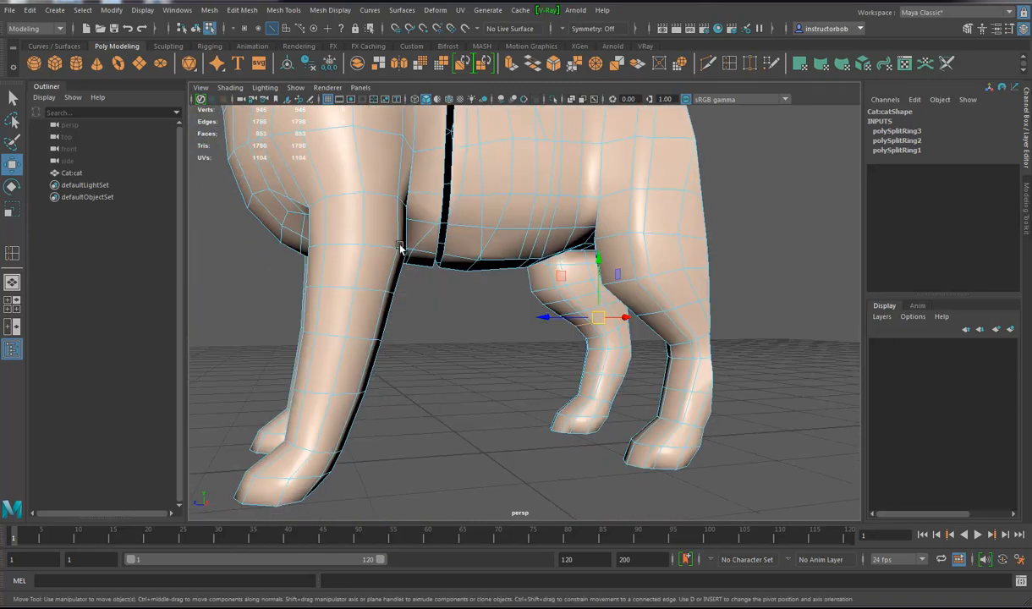
# Step: Start Offset Edge Loop from Mesh Tools and offset a loop pair on the front leg
pyautogui.click(330, 10)
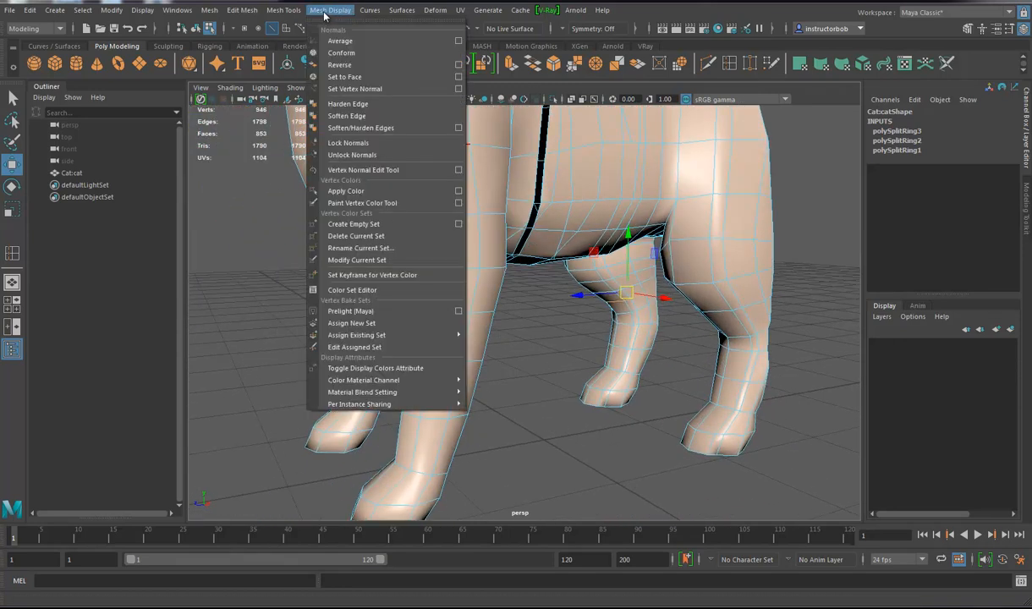
pyautogui.click(281, 11)
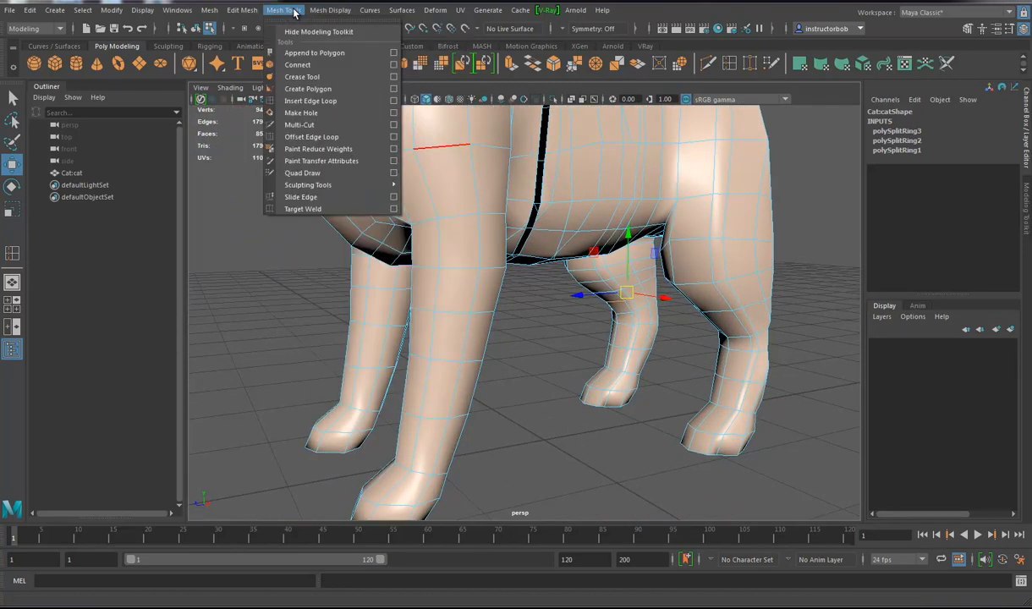
pyautogui.moveTo(308, 184)
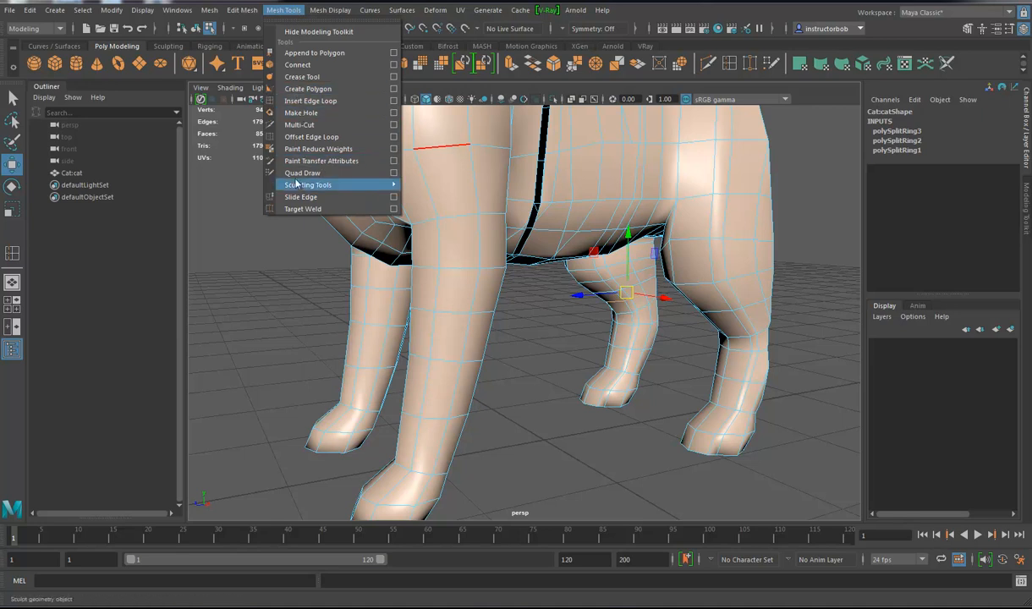
pyautogui.moveTo(311, 135)
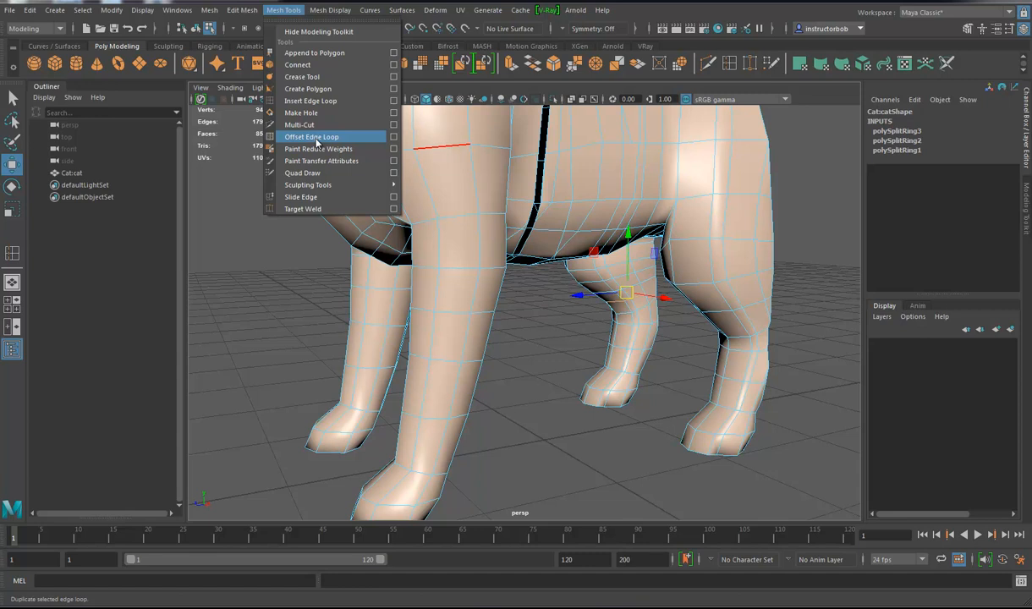
pyautogui.click(312, 135)
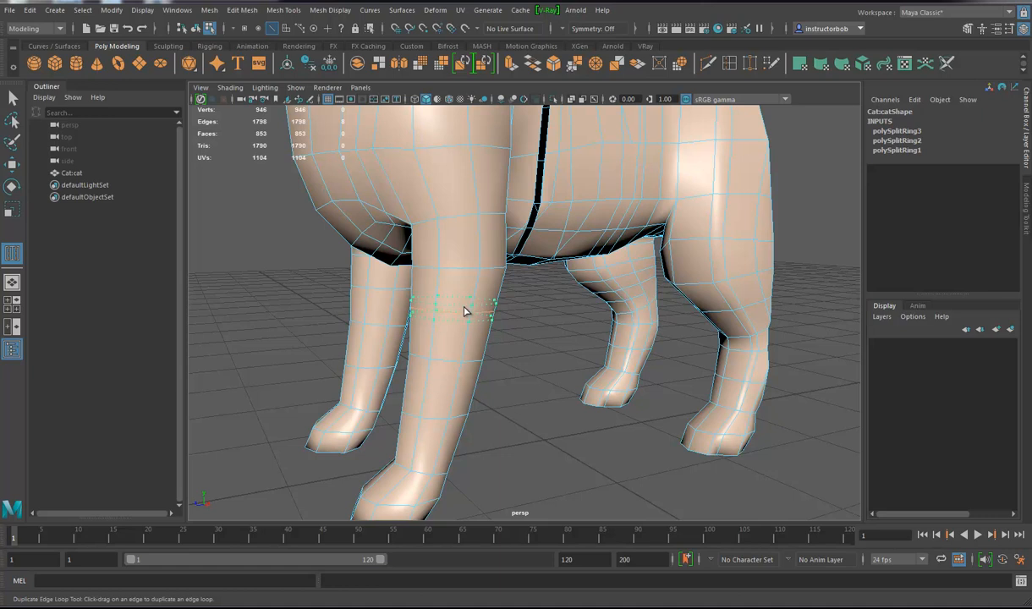
pyautogui.moveTo(415, 311); pyautogui.dragTo(494, 312)
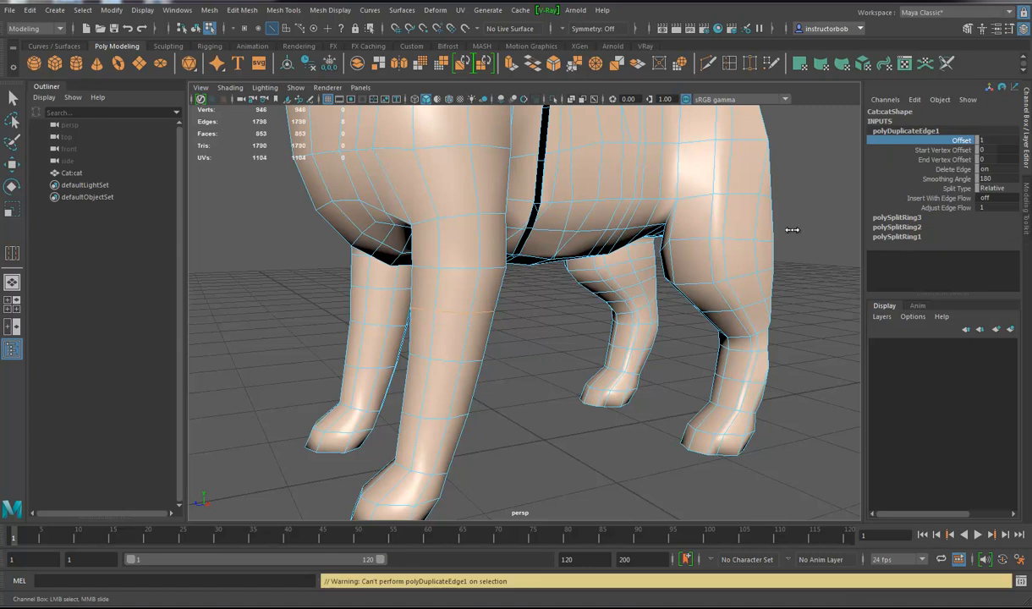
# Step: Adjust polyDuplicateEdge1's Offset value and bring up the offset type choices
pyautogui.moveTo(792, 231); pyautogui.dragTo(775, 253)
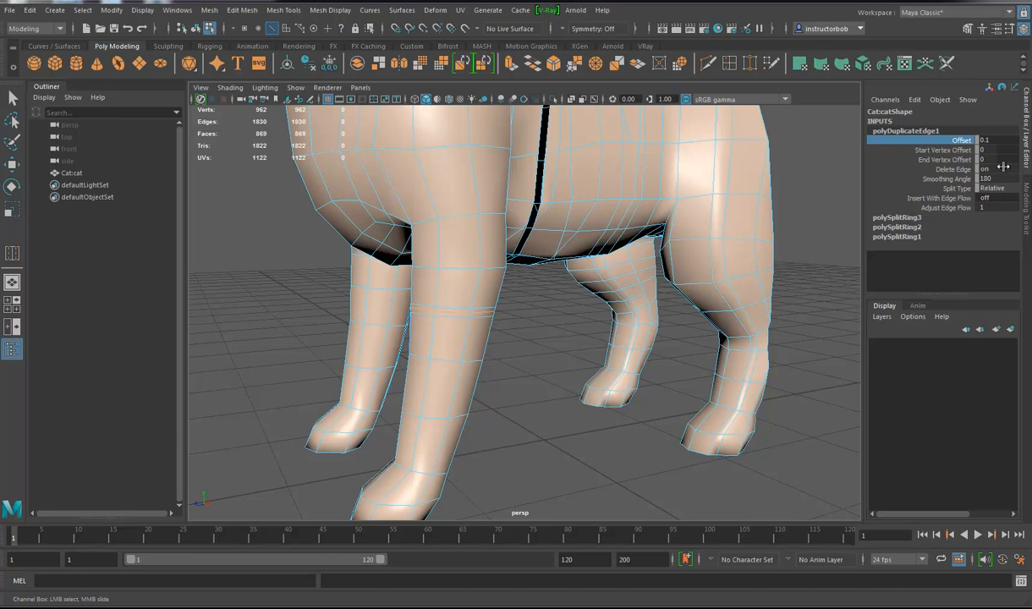
pyautogui.click(992, 188)
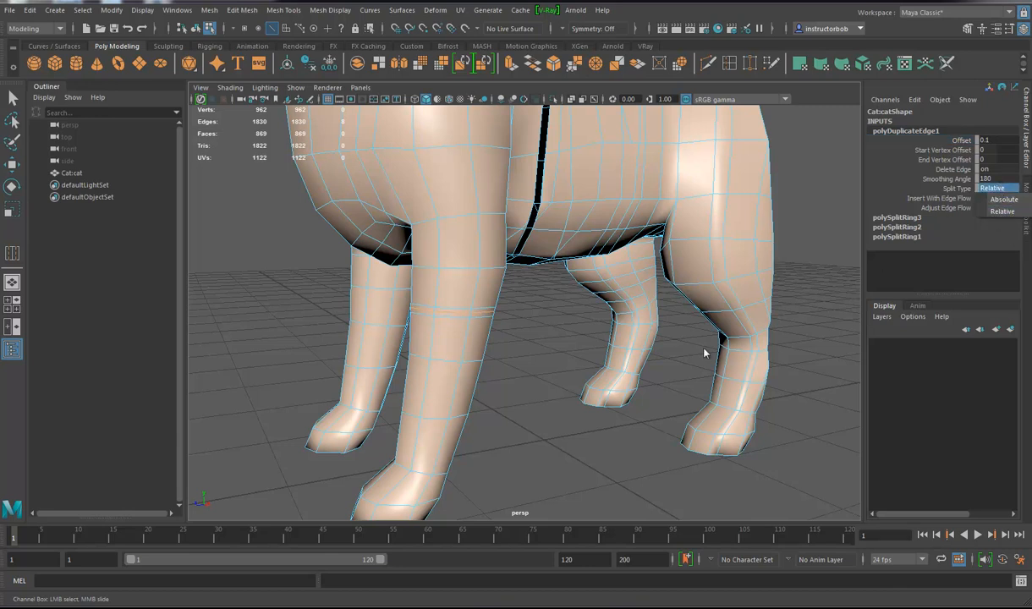
pyautogui.moveTo(707, 354); pyautogui.dragTo(509, 362)
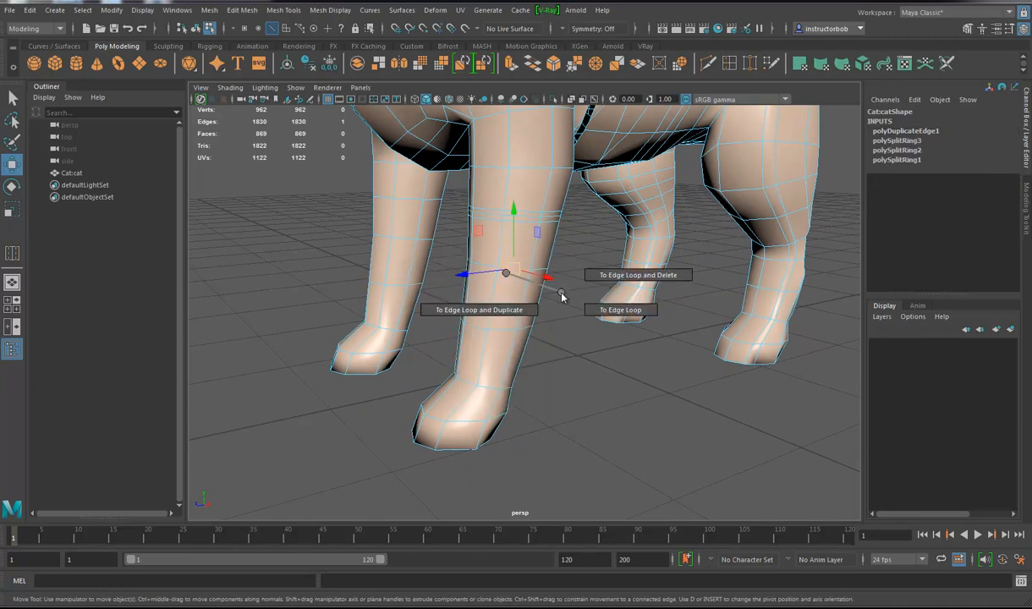
pyautogui.moveTo(479, 310)
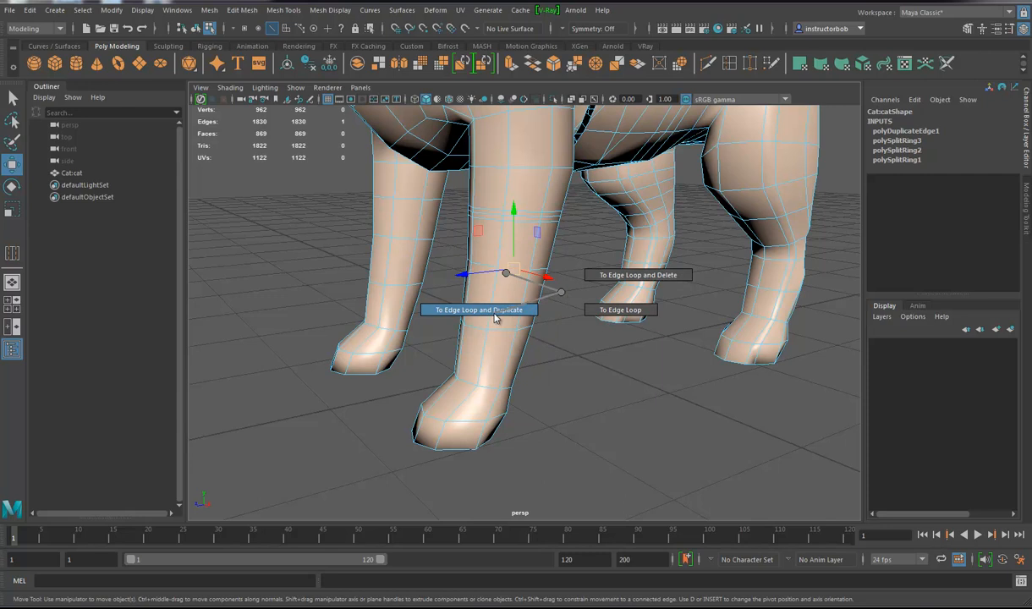
# Step: Duplicate a front-leg edge loop into offset loops and show polyDuplicateEdge2's settings
pyautogui.click(478, 309)
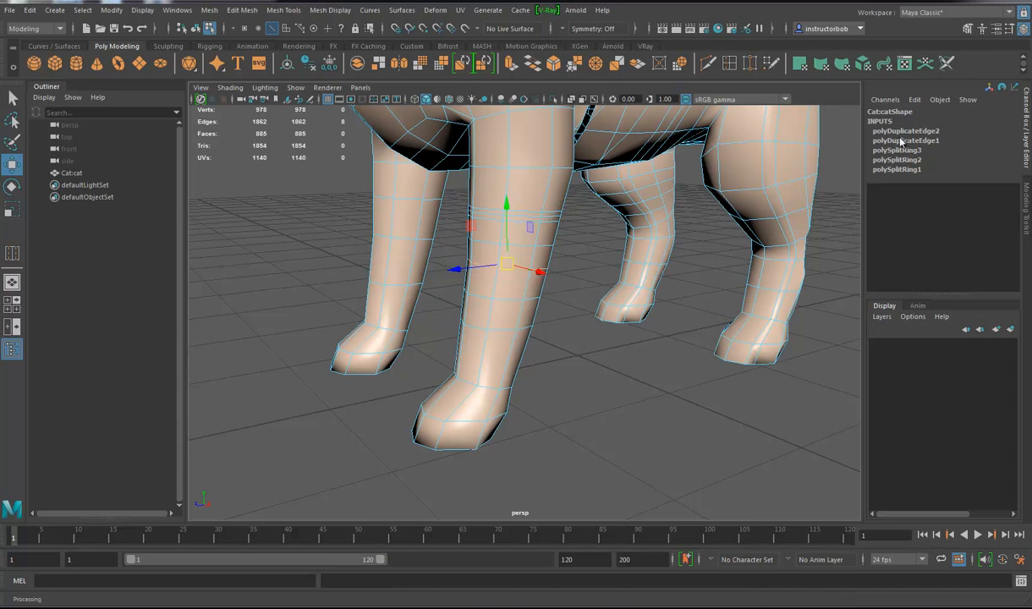
pyautogui.click(905, 131)
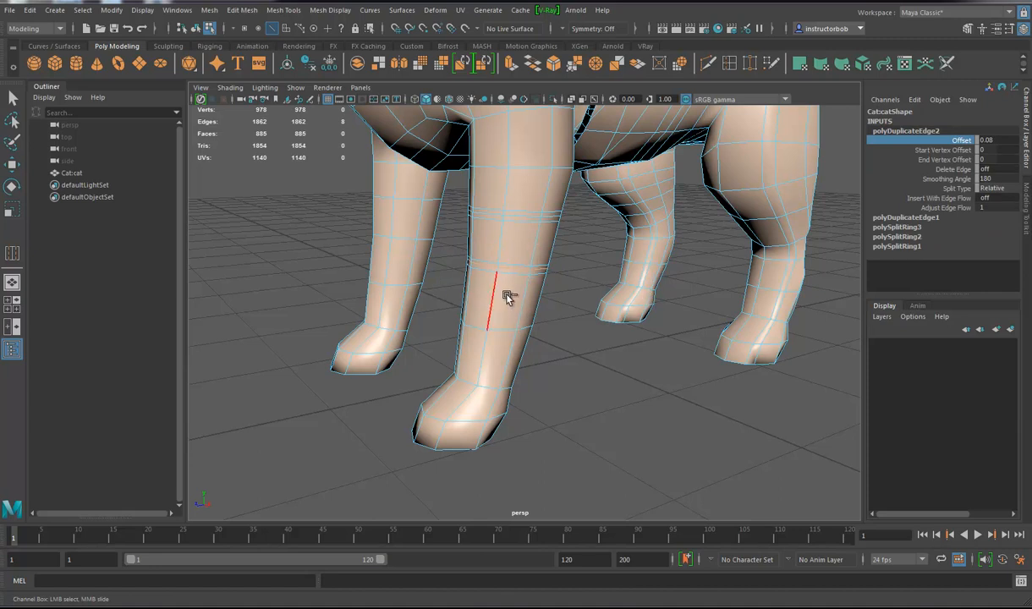
pyautogui.rightClick(507, 296)
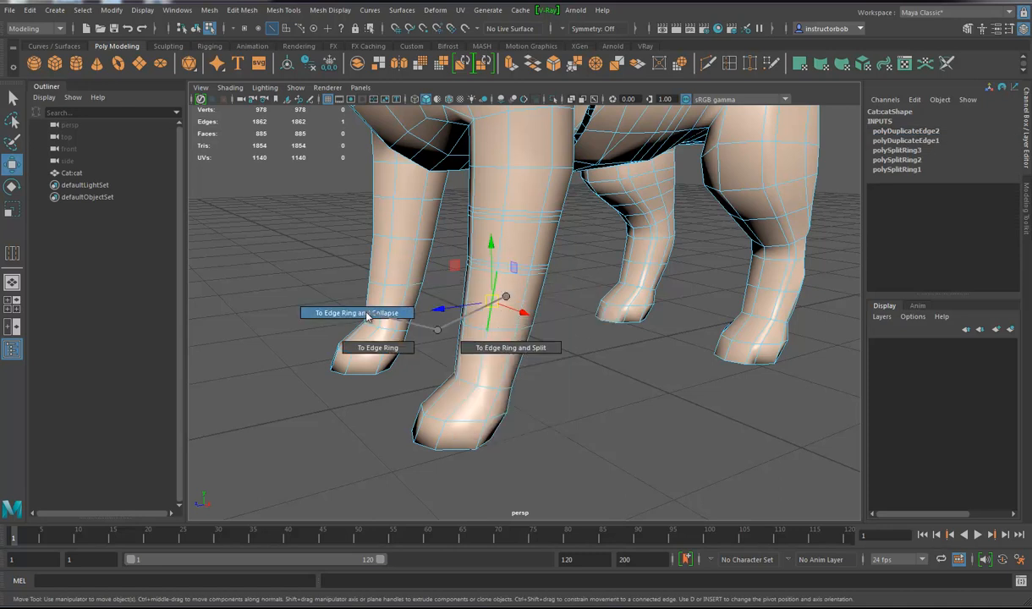
# Step: Split the front-leg edge ring into a new loop, then collapse that ring
pyautogui.click(356, 313)
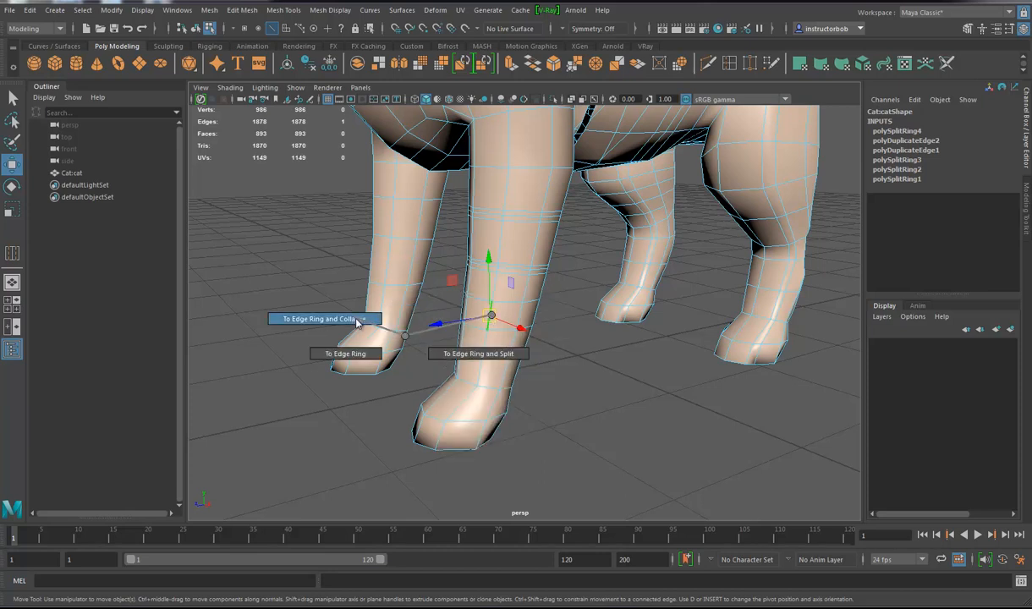
pyautogui.click(322, 319)
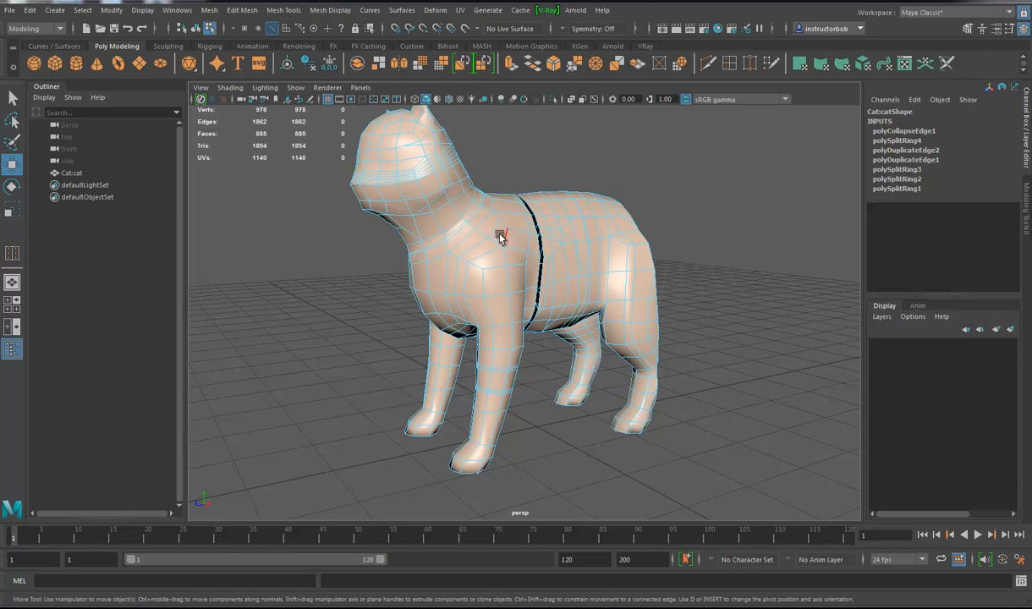
# Step: Select the whole cat model as an object
pyautogui.click(499, 237)
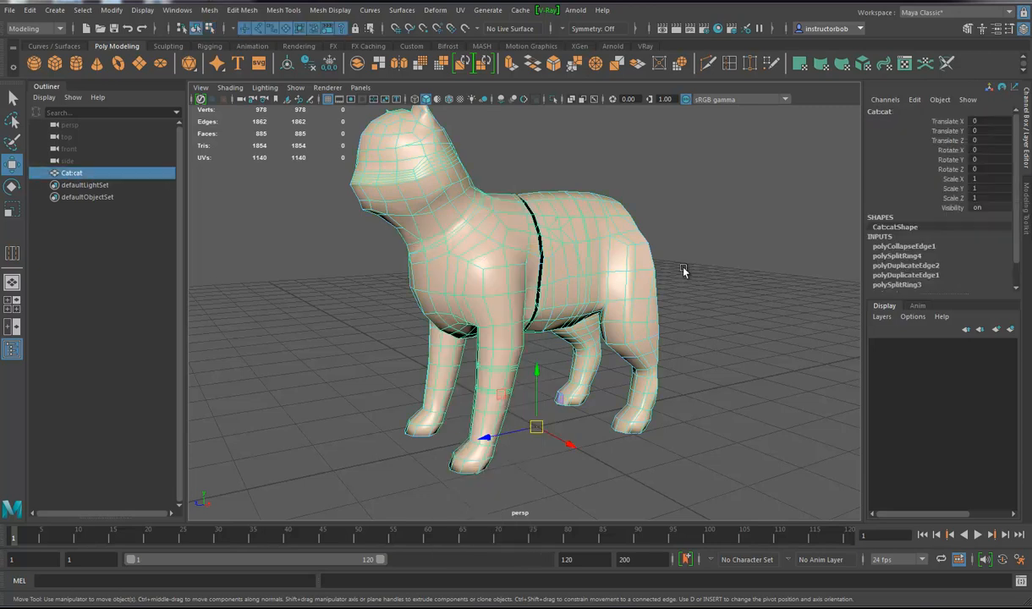
pyautogui.moveTo(643, 318)
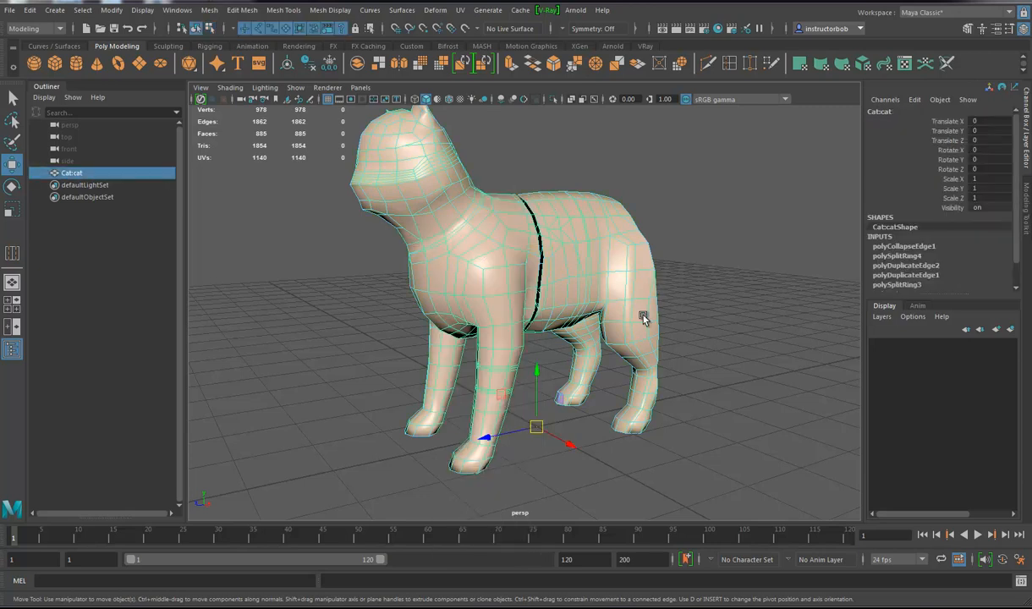